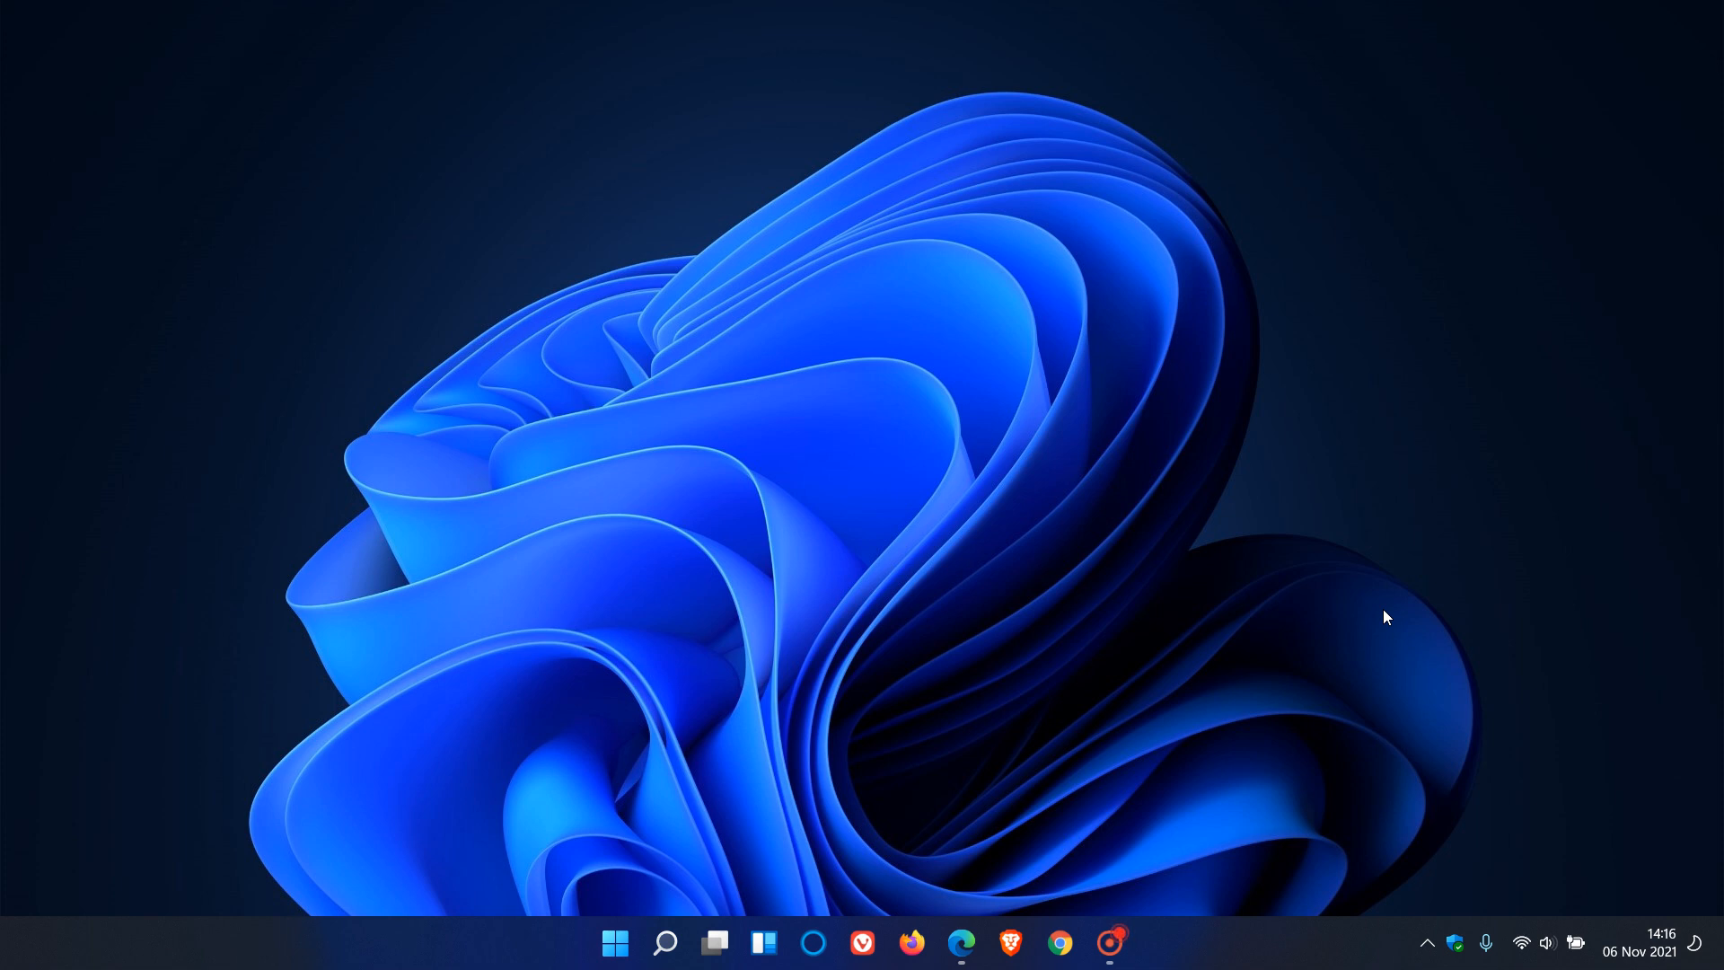
mouse_move(1327, 503)
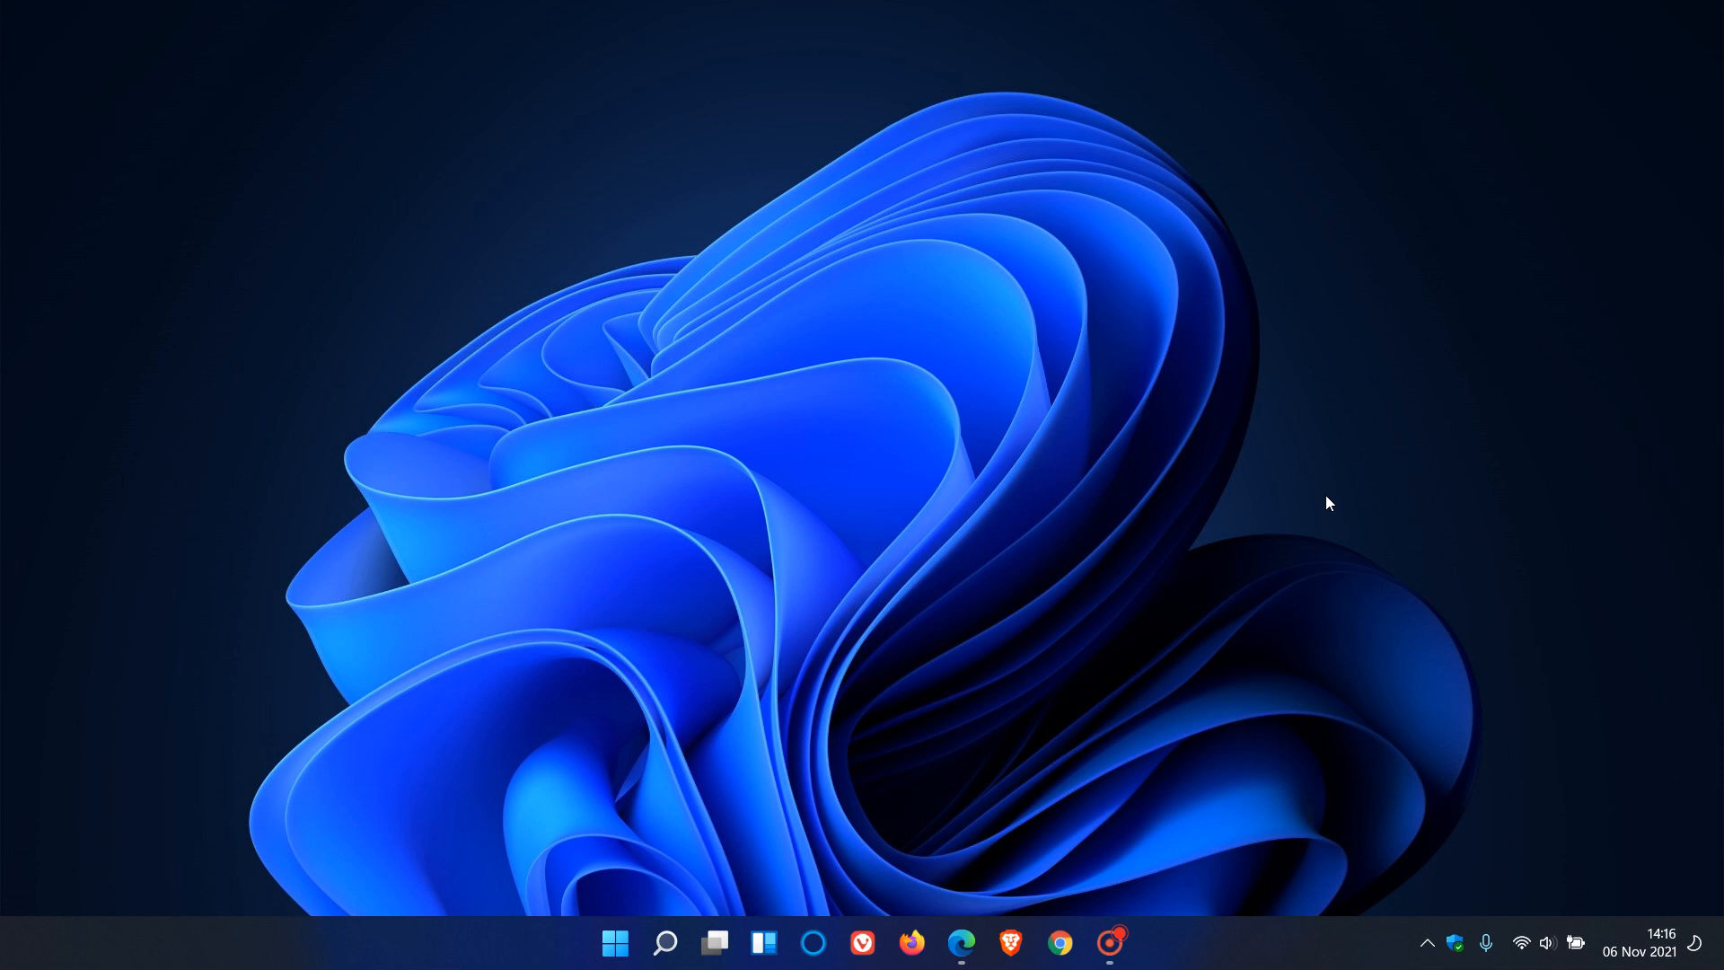
mouse_move(1455, 689)
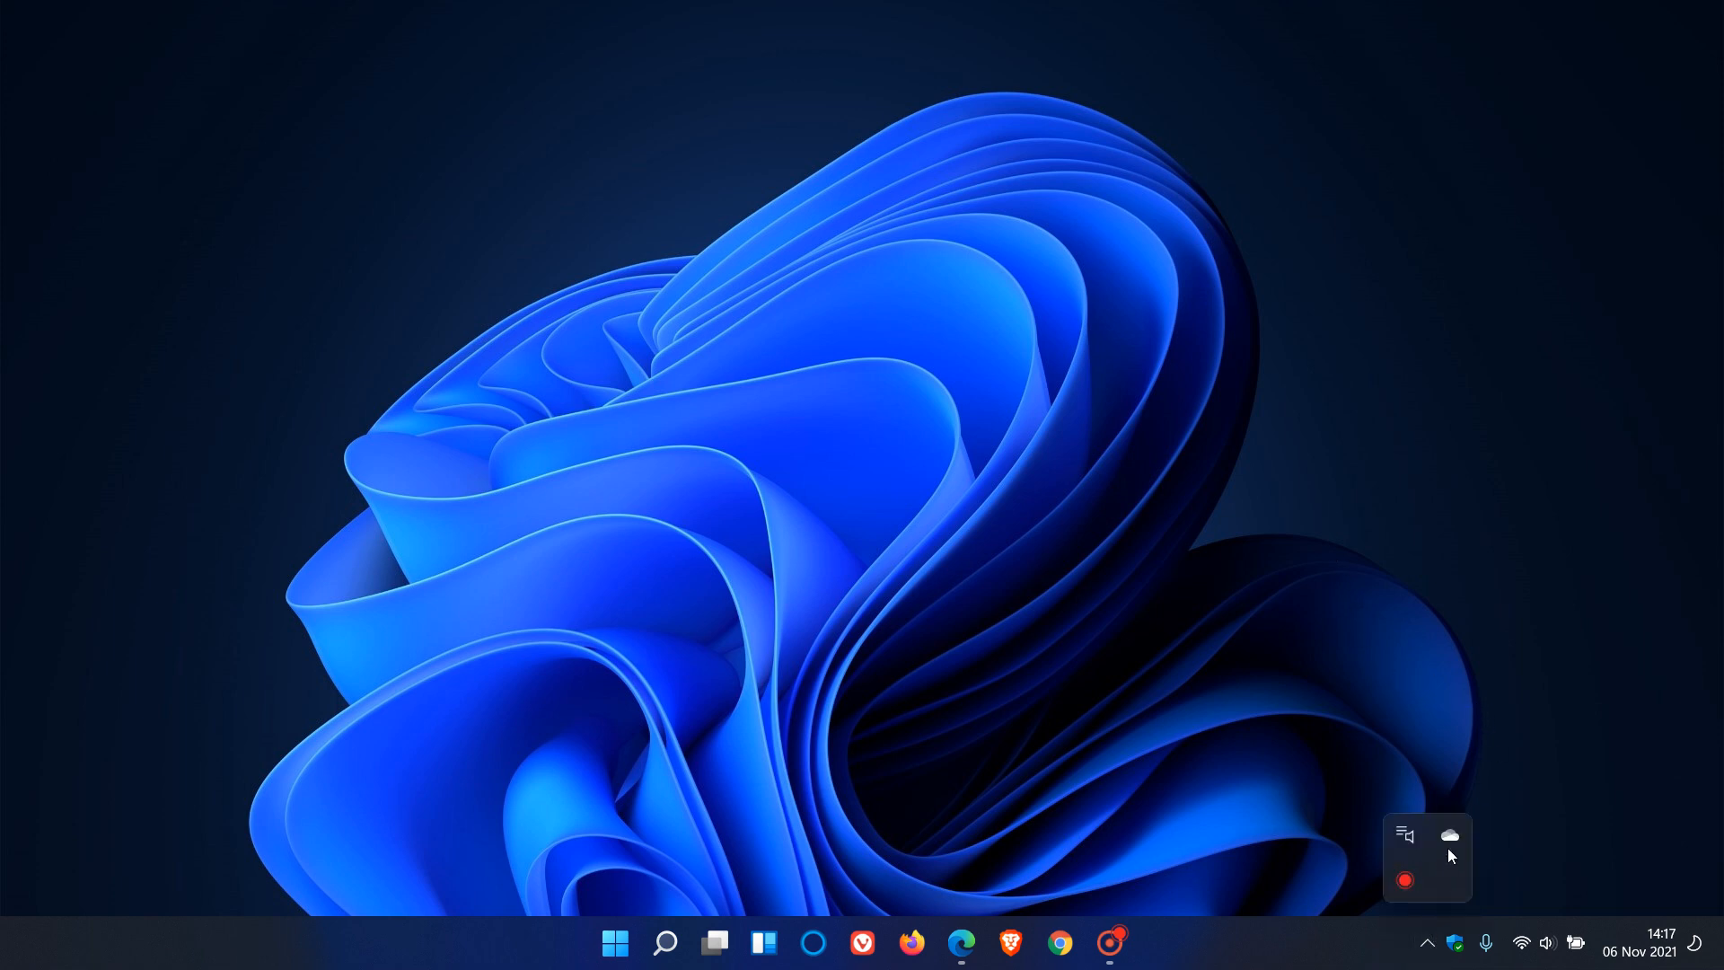
Step: Check the OneDrive sync status panel, which reports all files are up to date and in sync
left_click(1449, 835)
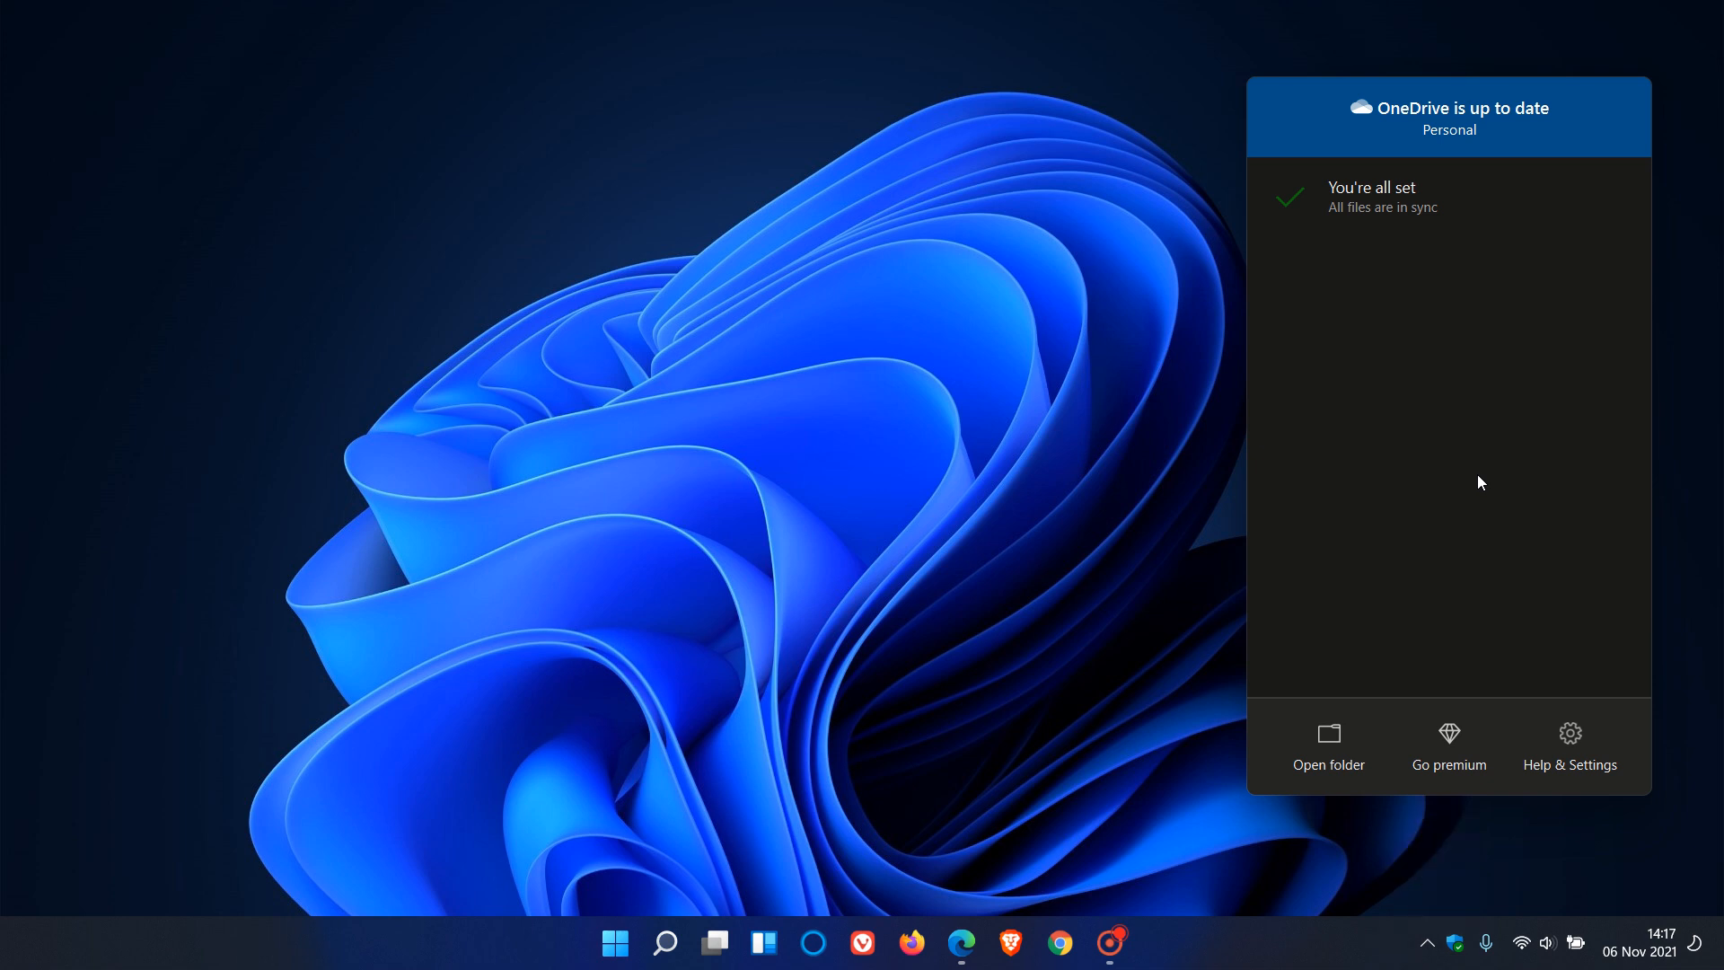
mouse_move(1451, 474)
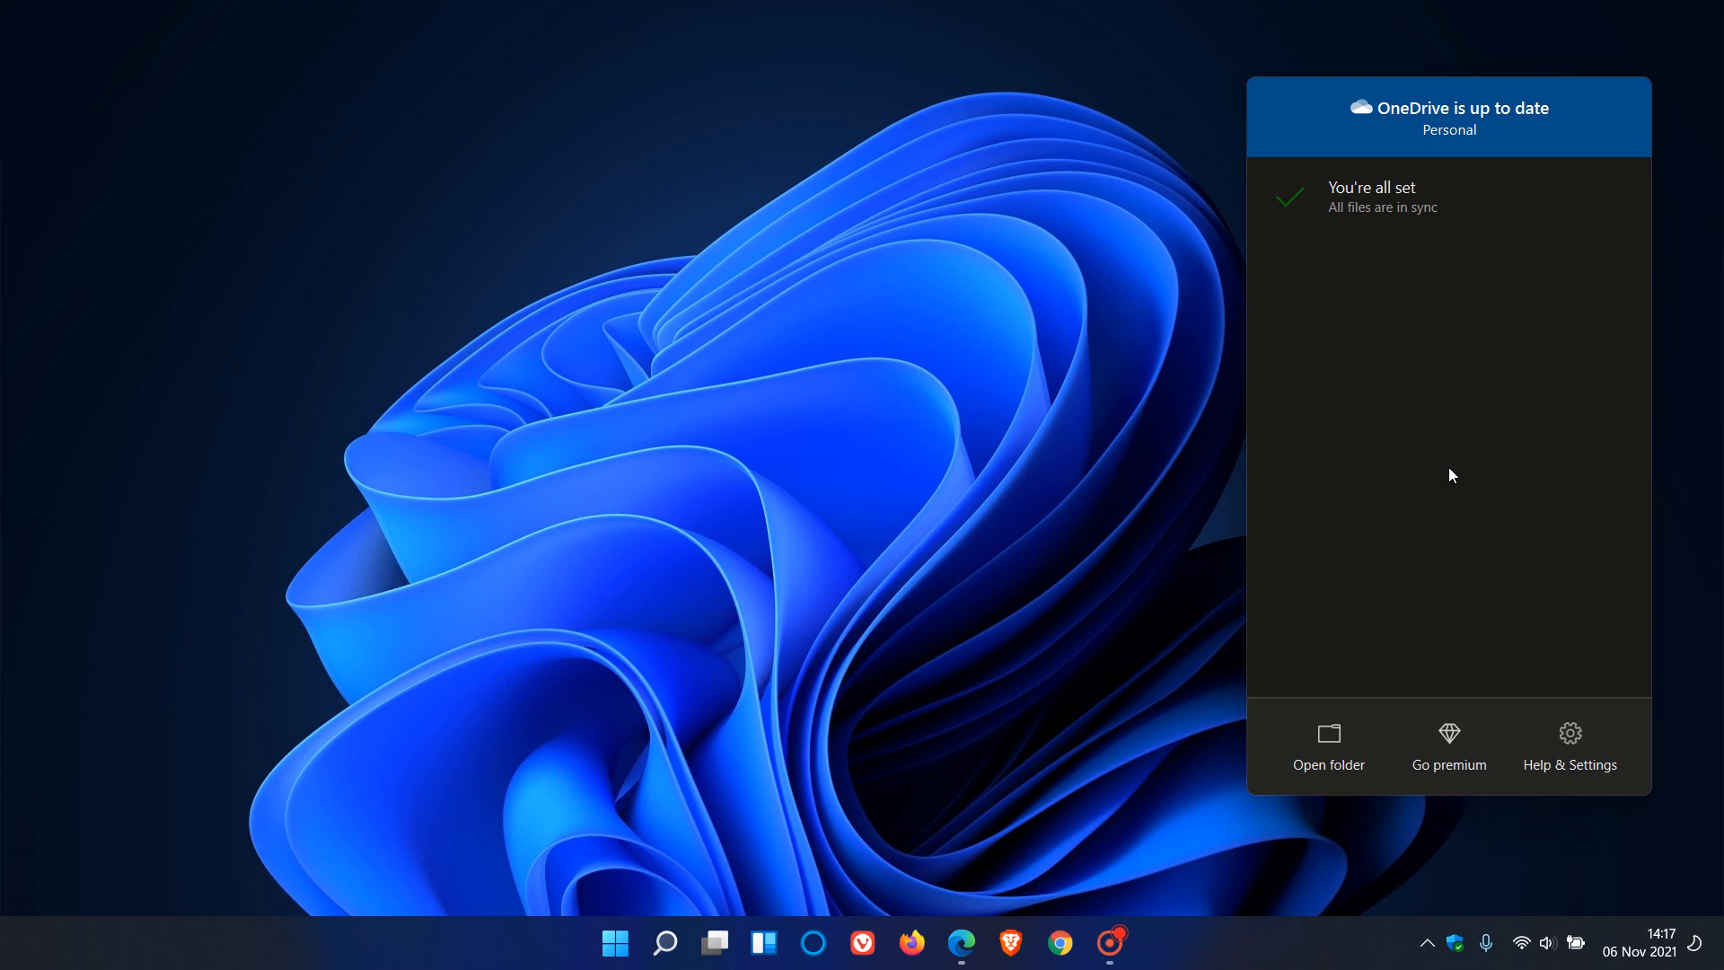
mouse_move(1453, 447)
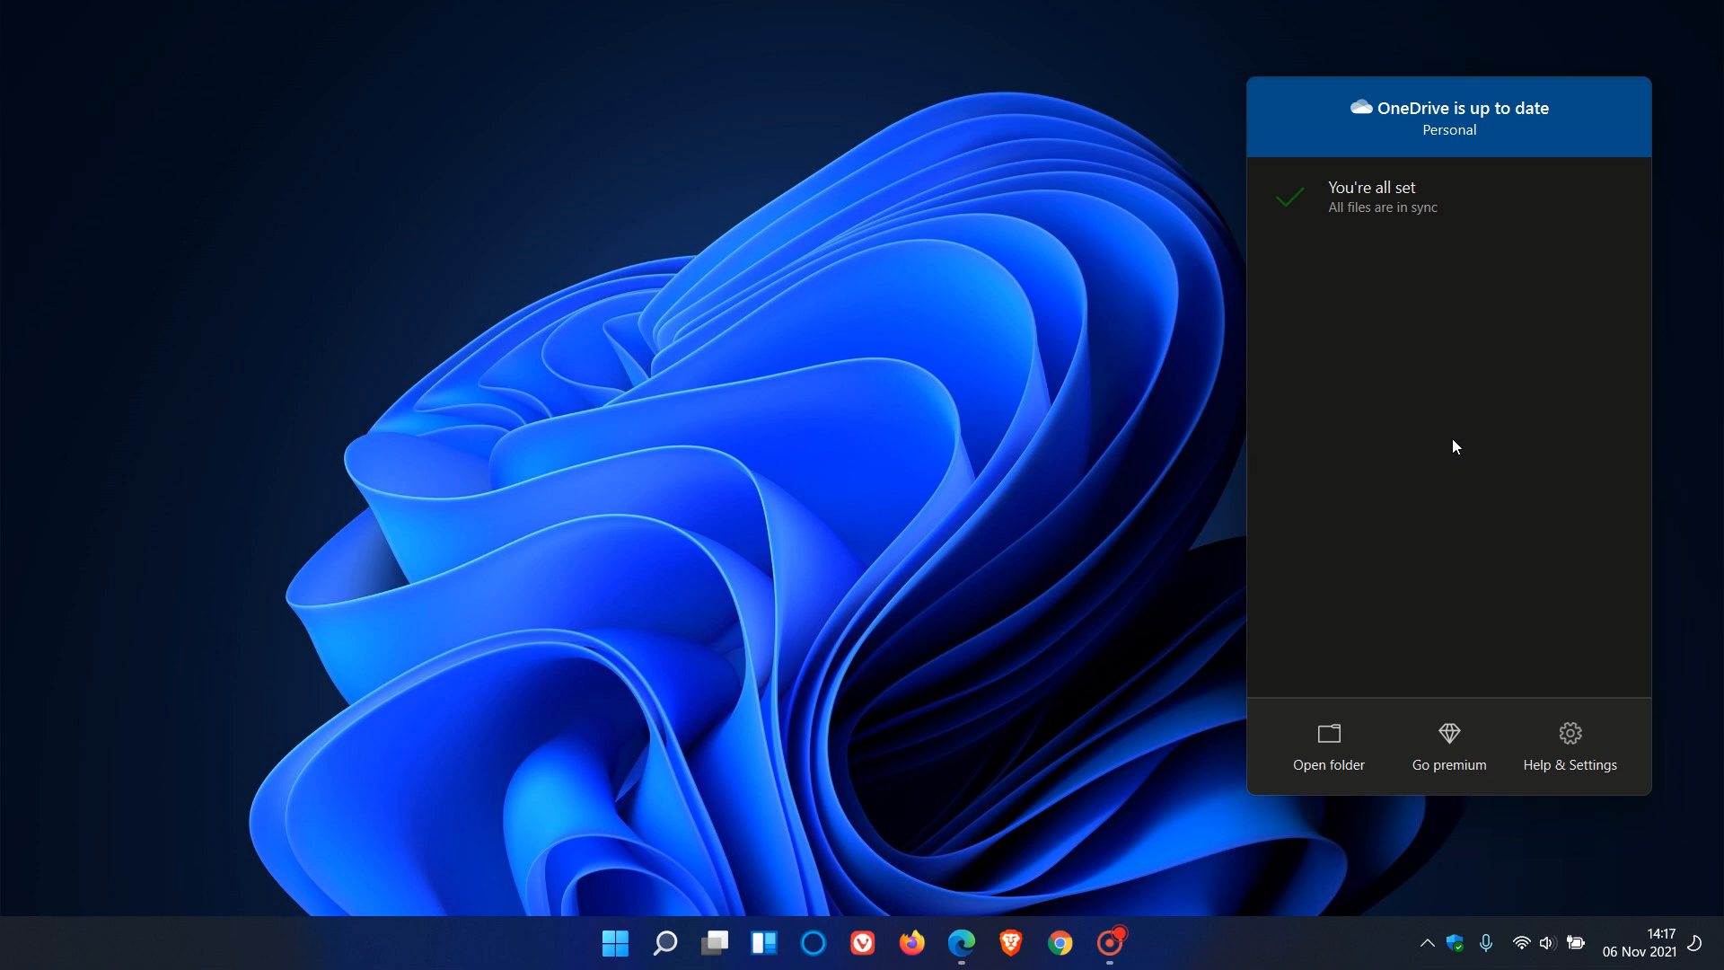
mouse_move(1492, 449)
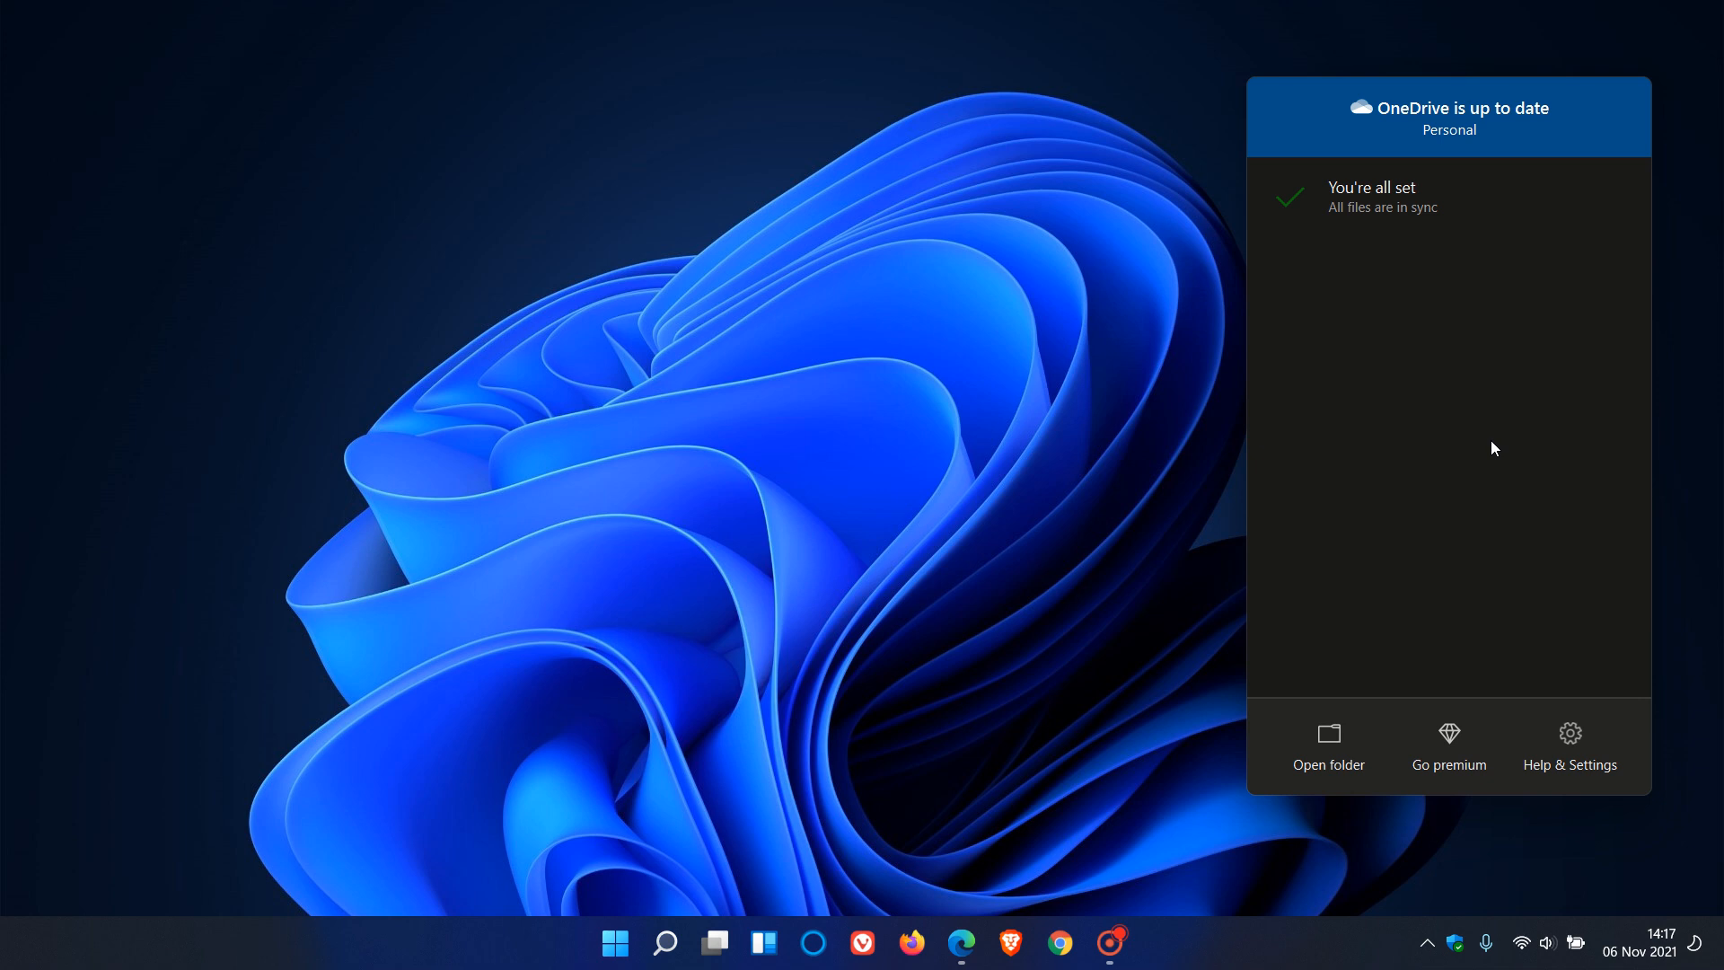
mouse_move(1507, 444)
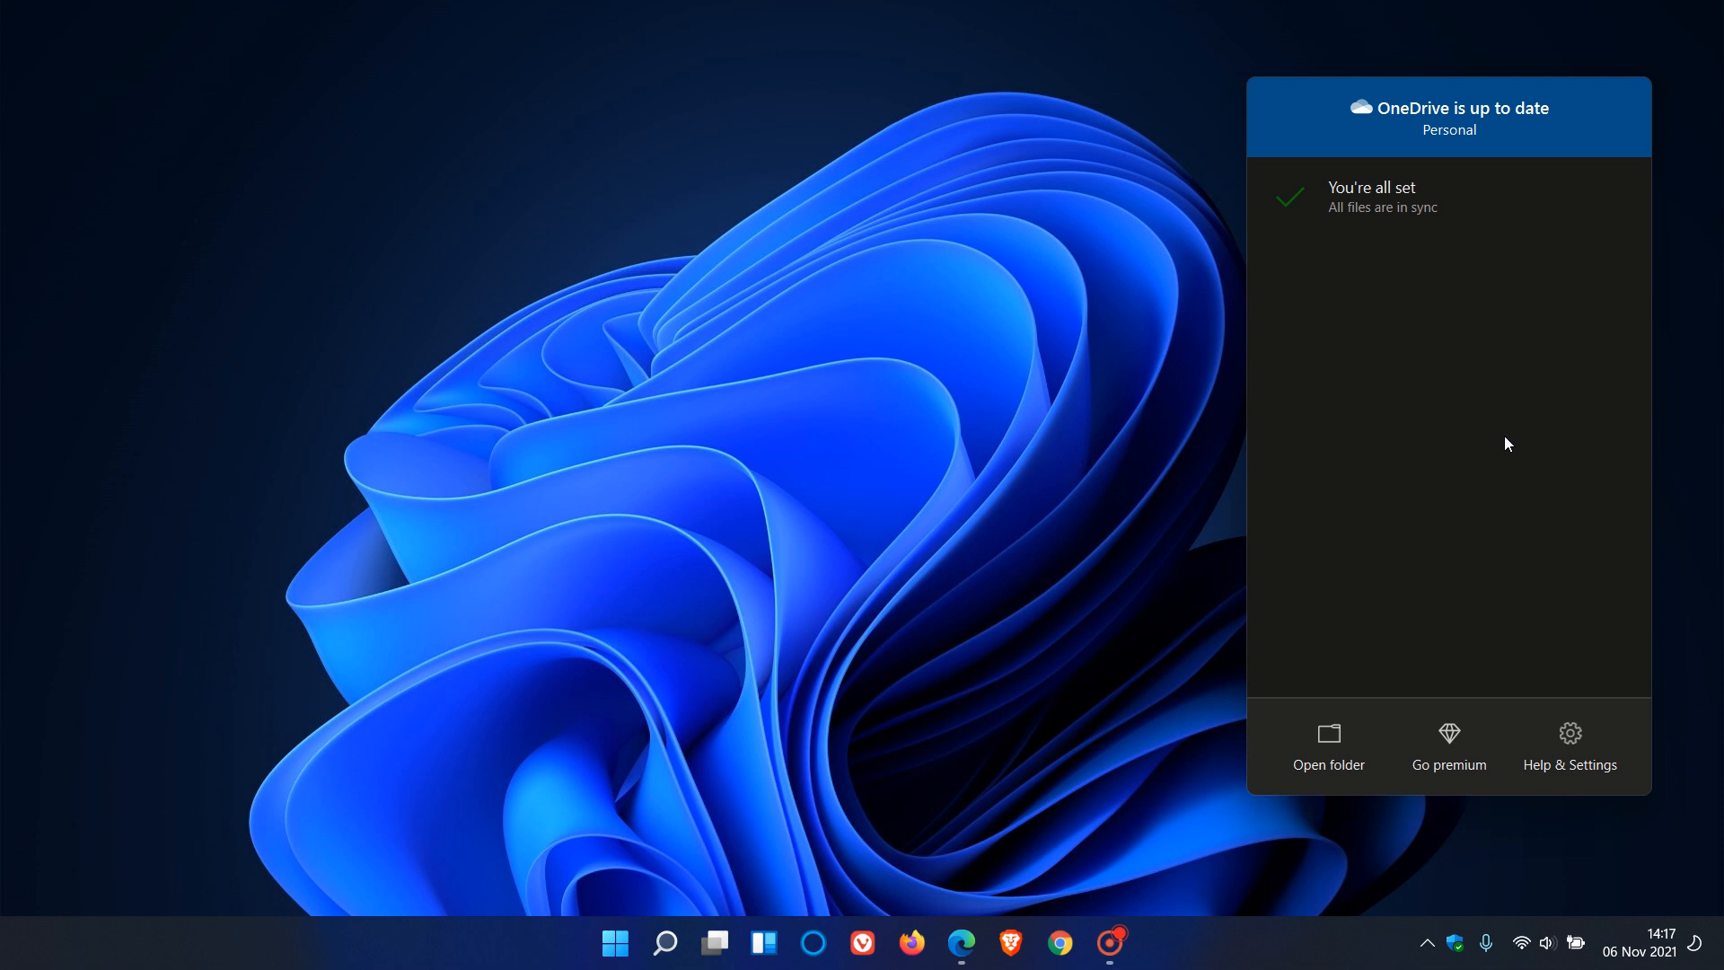
mouse_move(1492, 427)
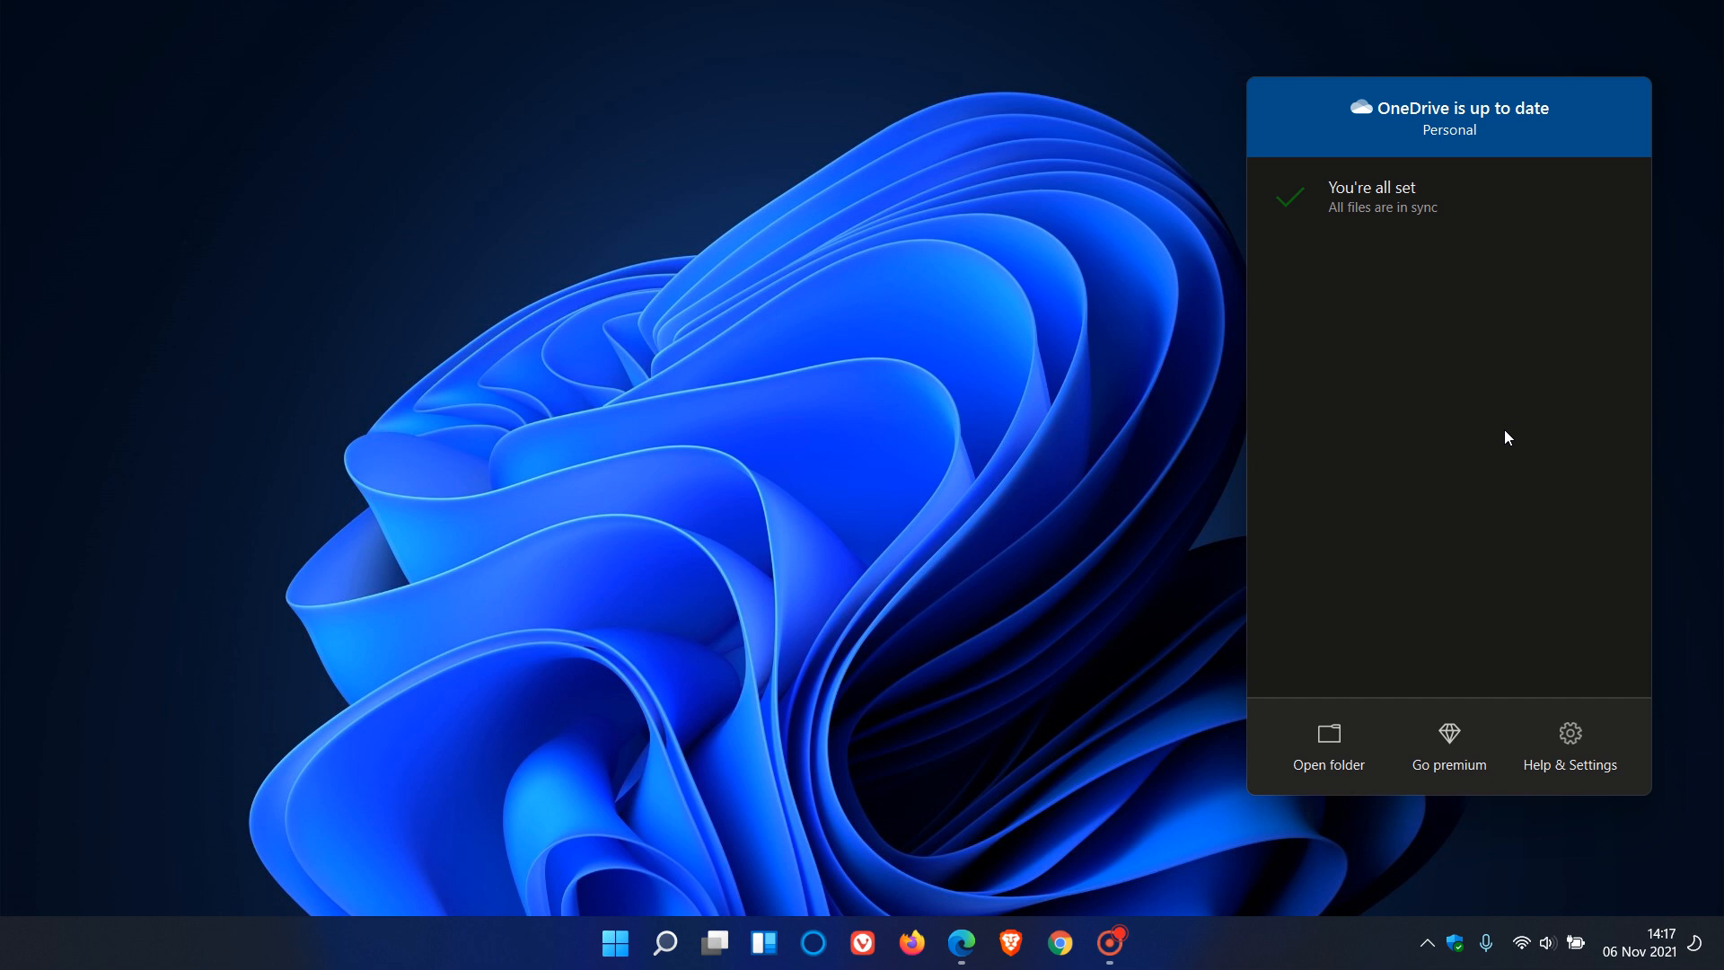
mouse_move(1512, 442)
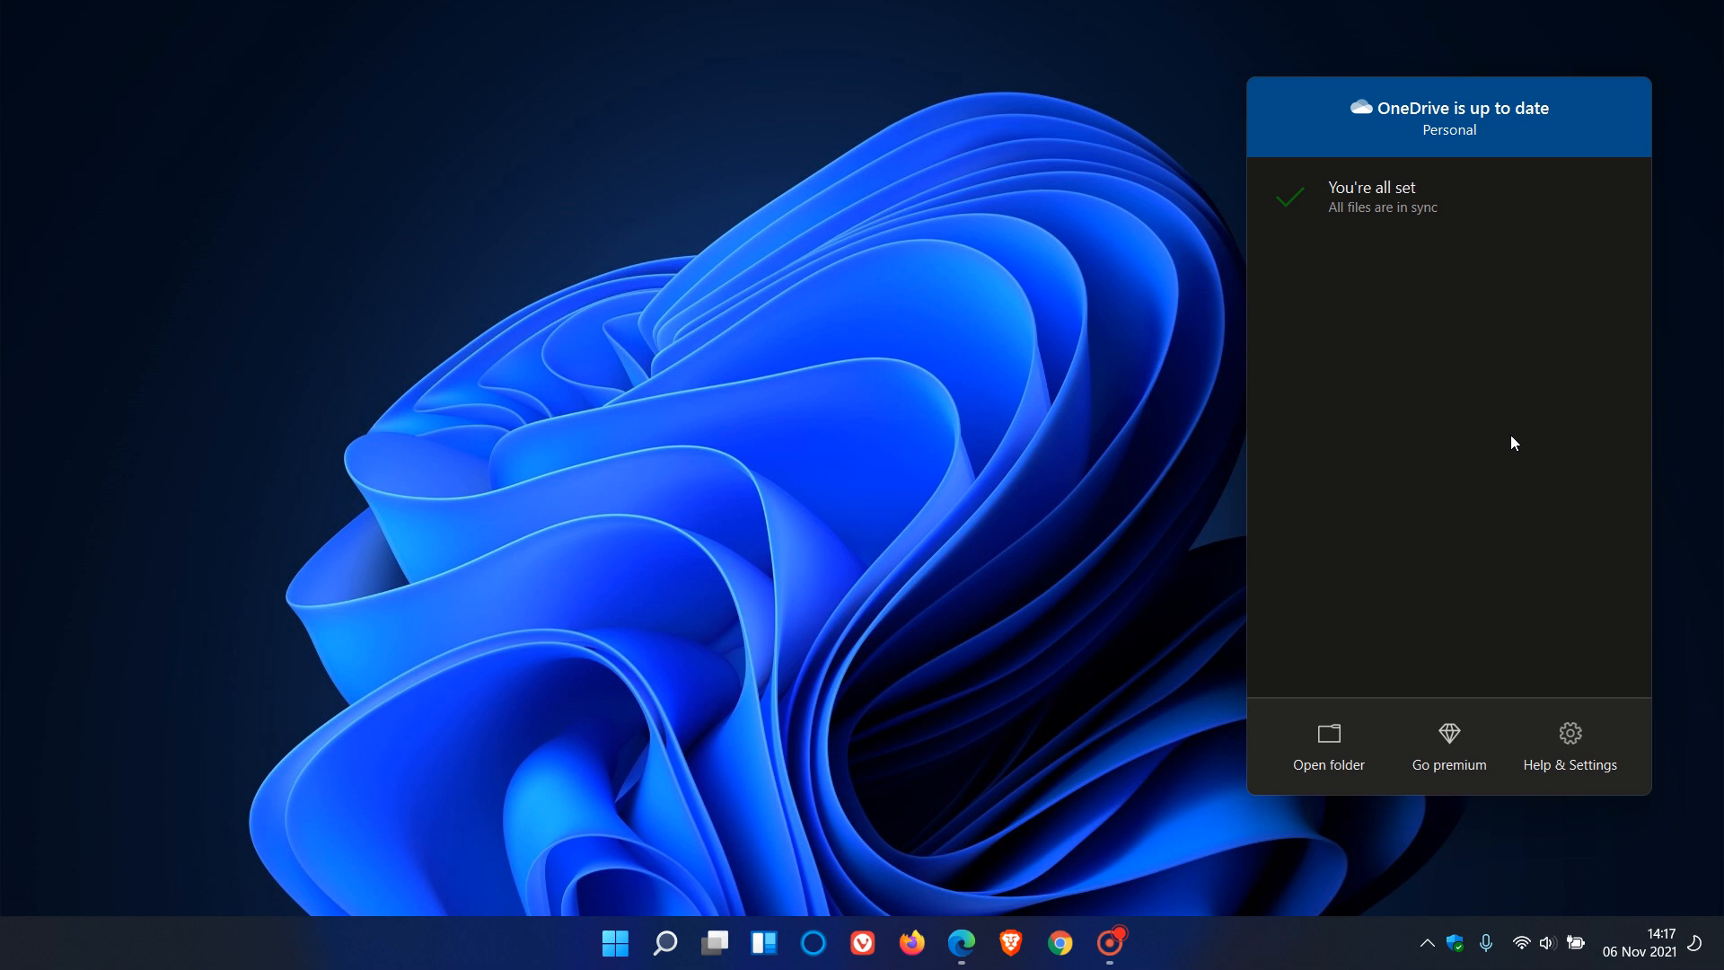
mouse_move(1509, 458)
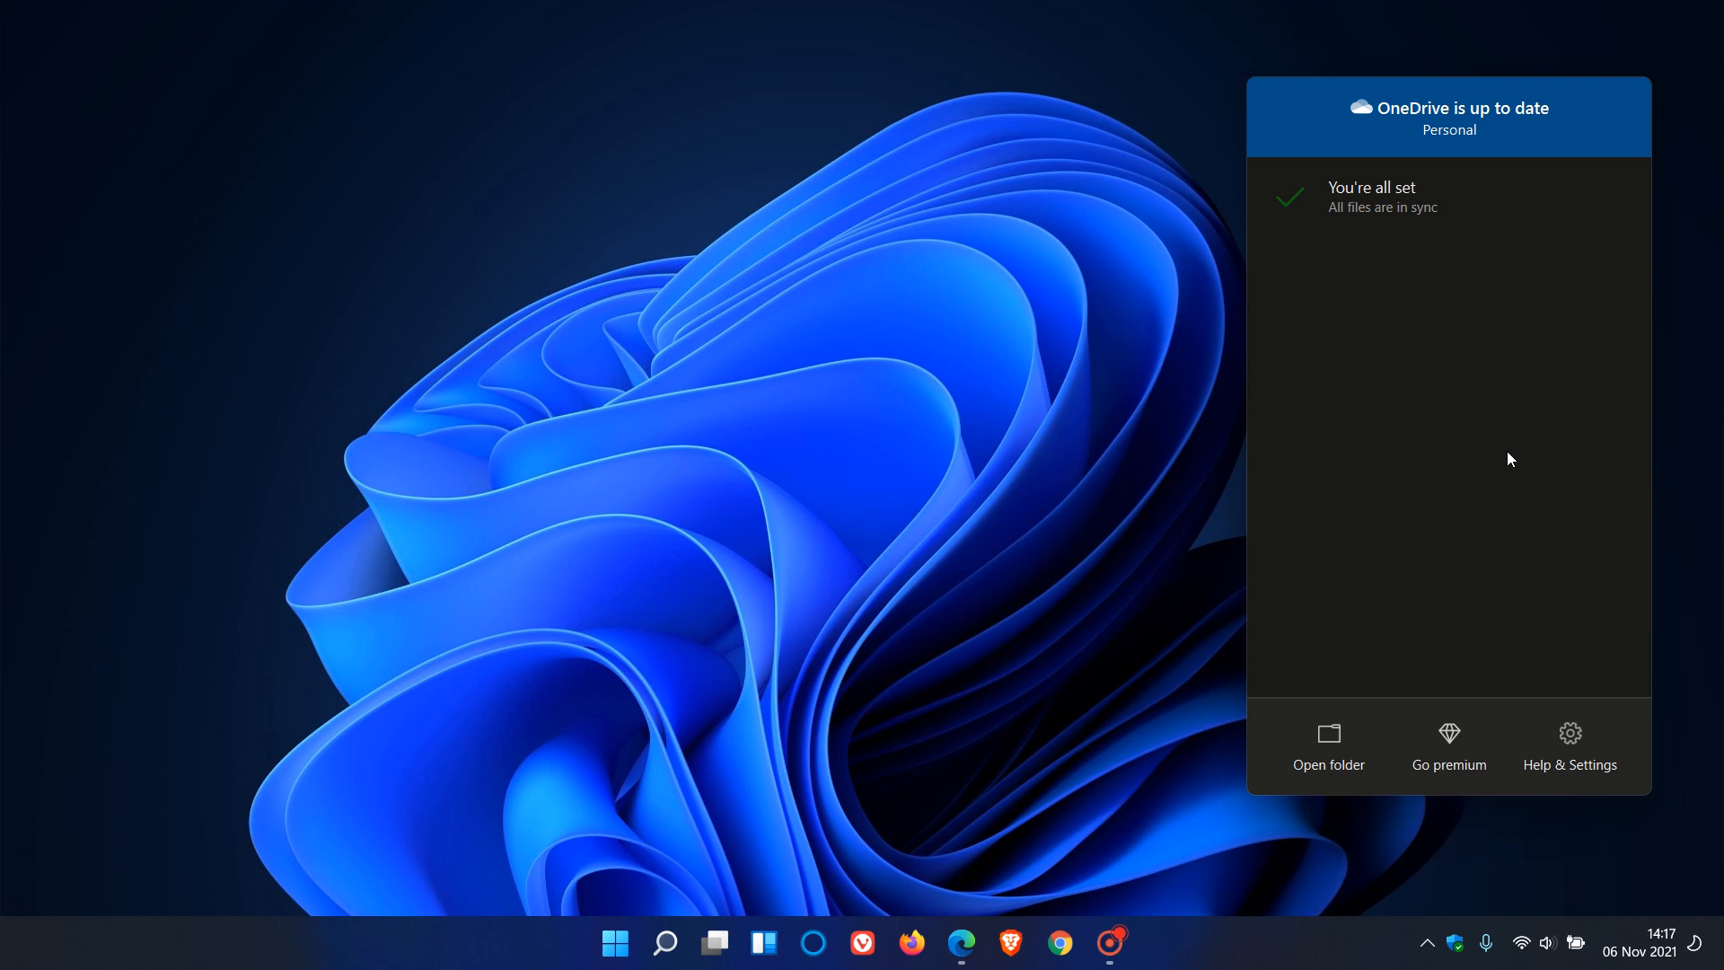
mouse_move(1476, 458)
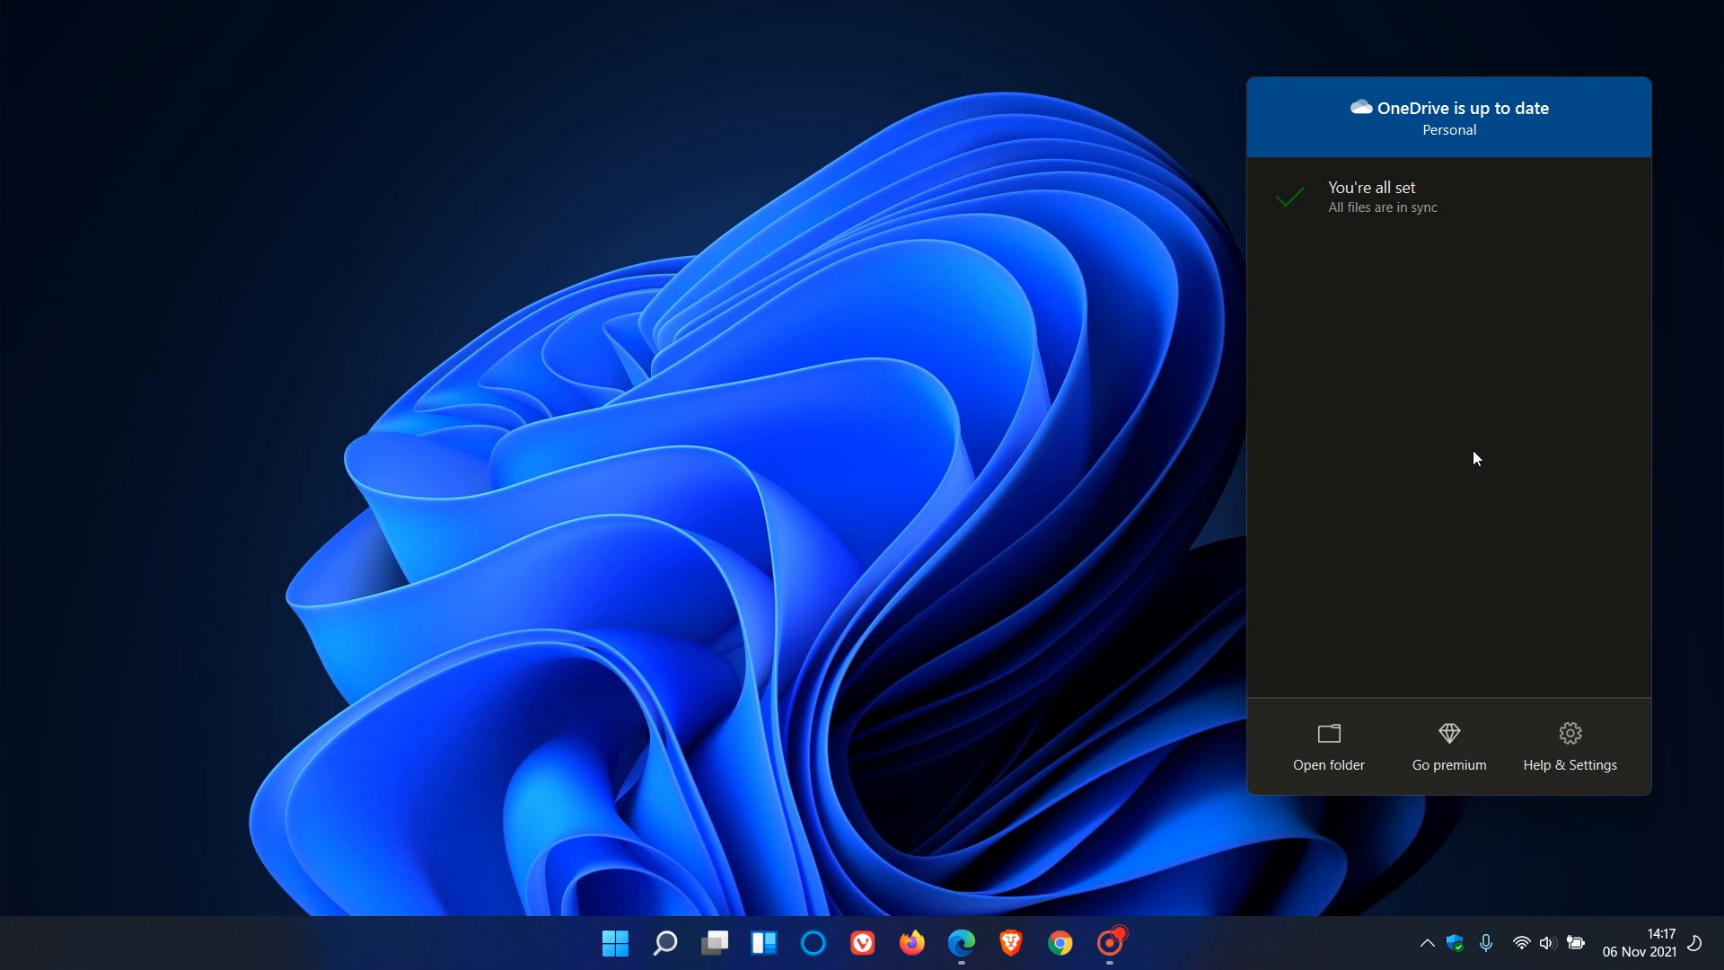
left_click(959, 943)
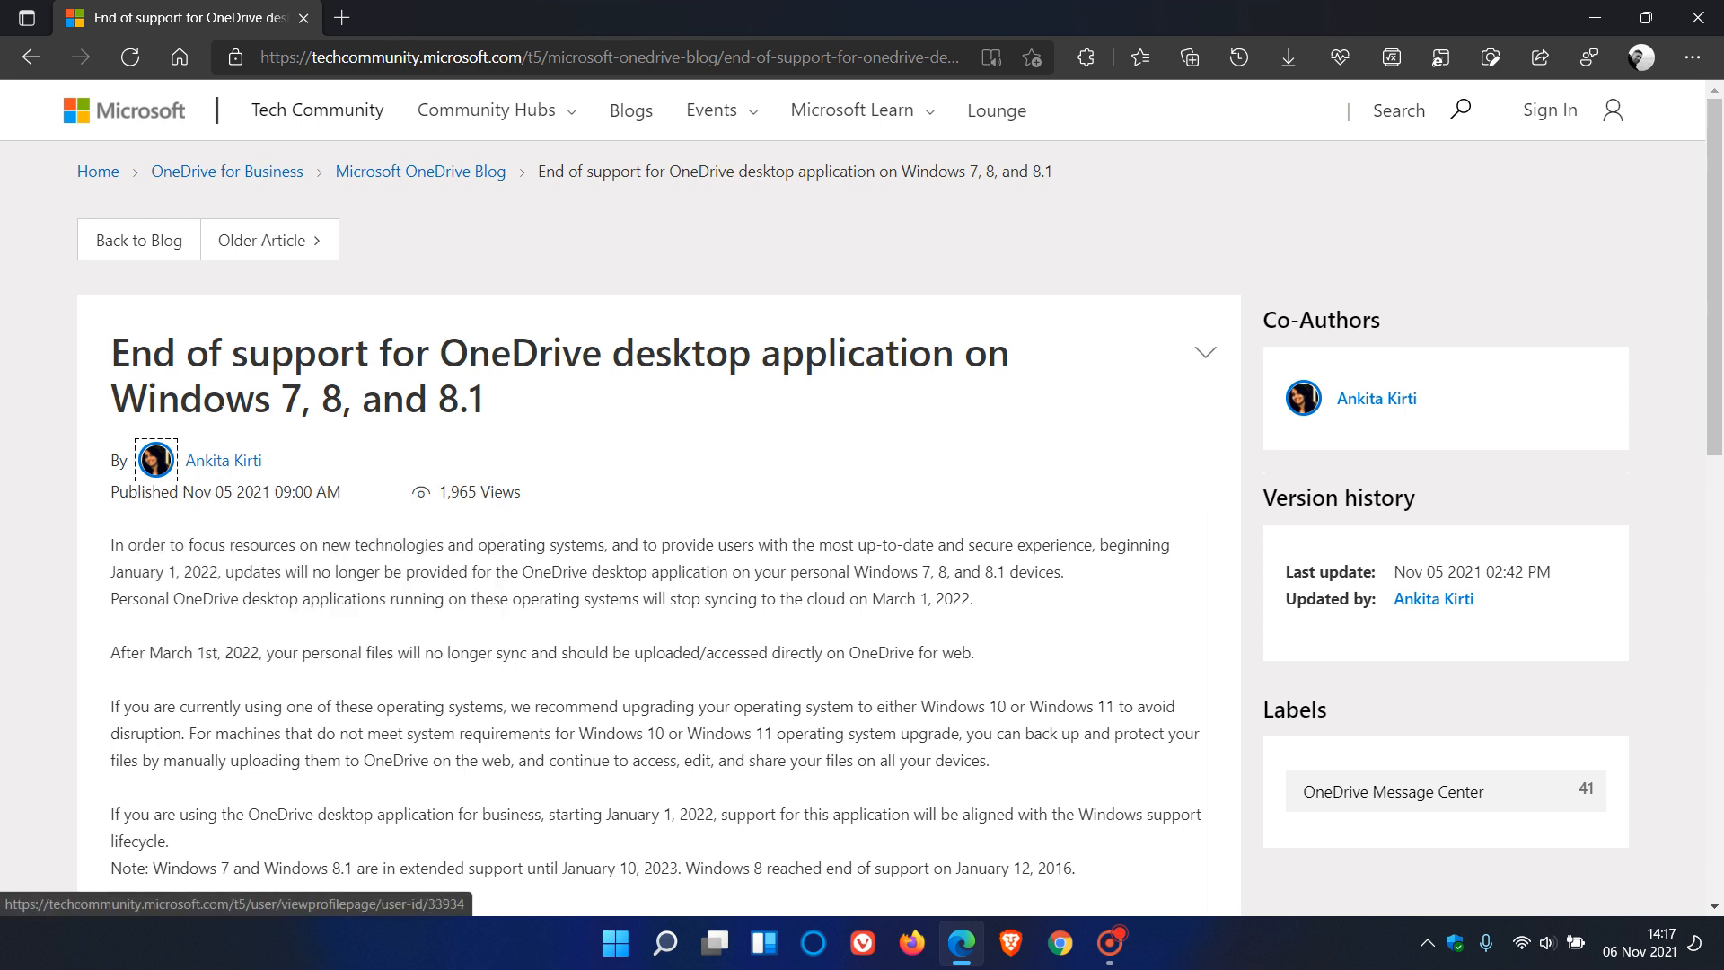
mouse_move(1000, 408)
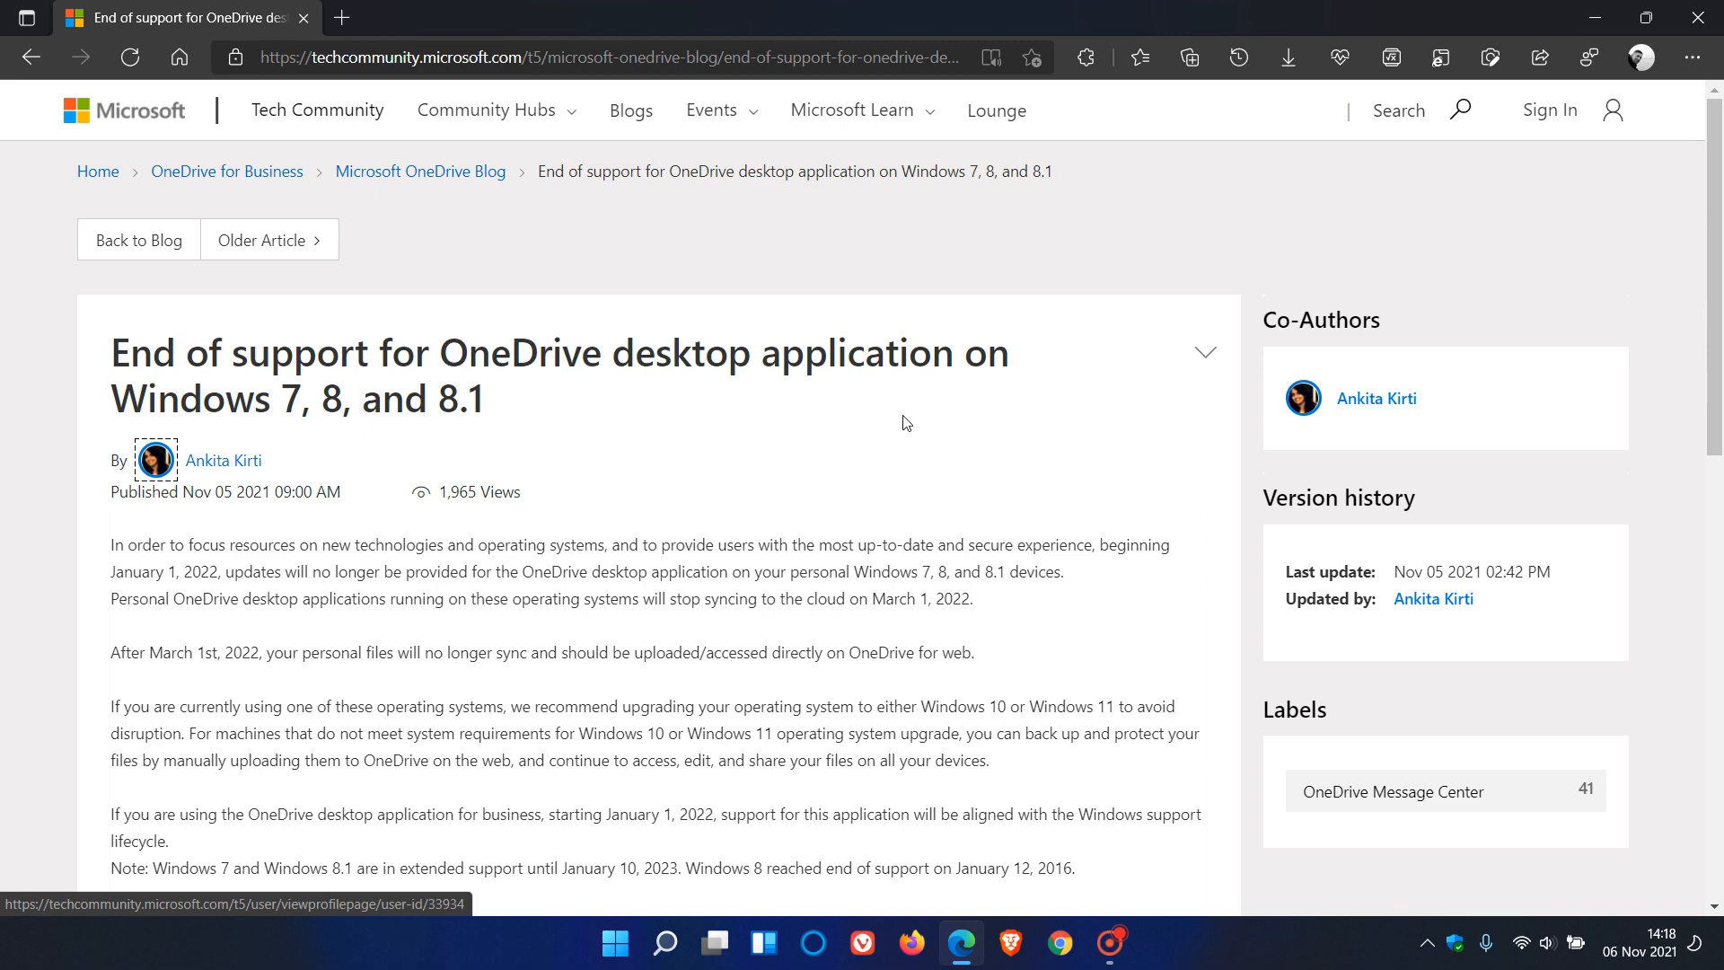
Step: Highlight the sentence recommending upgrading to Windows 10 or Windows 11 to avoid disruption
scroll("down", 3)
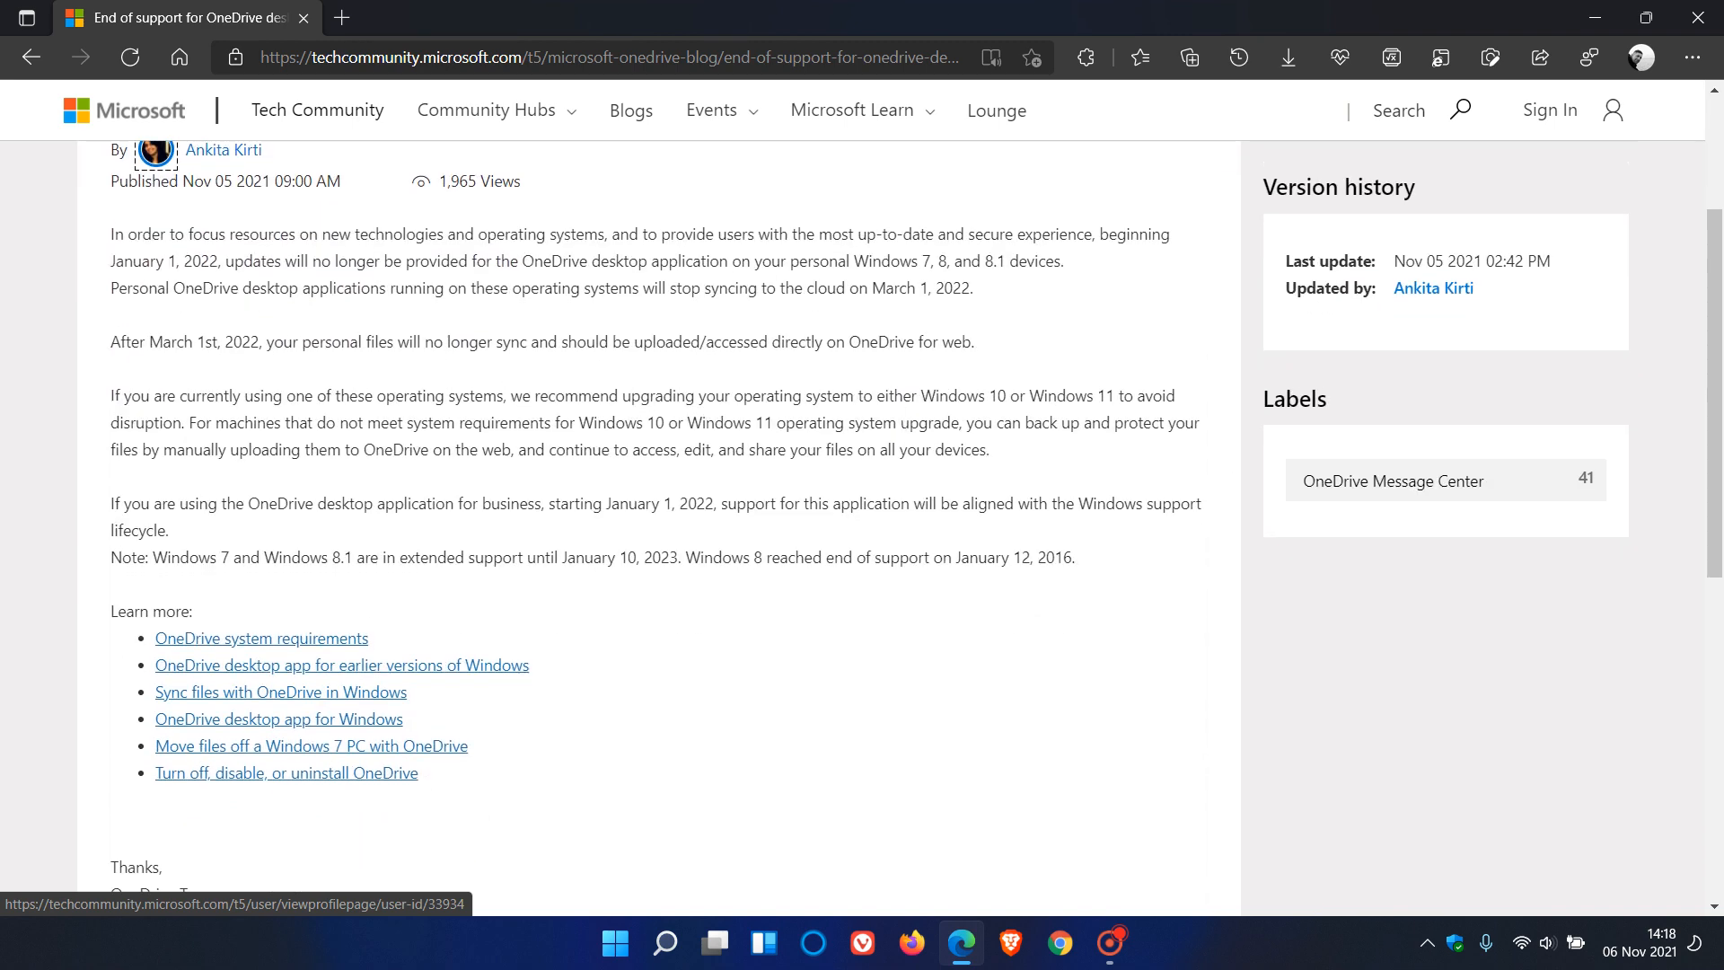
left_click_drag(110, 395, 366, 395)
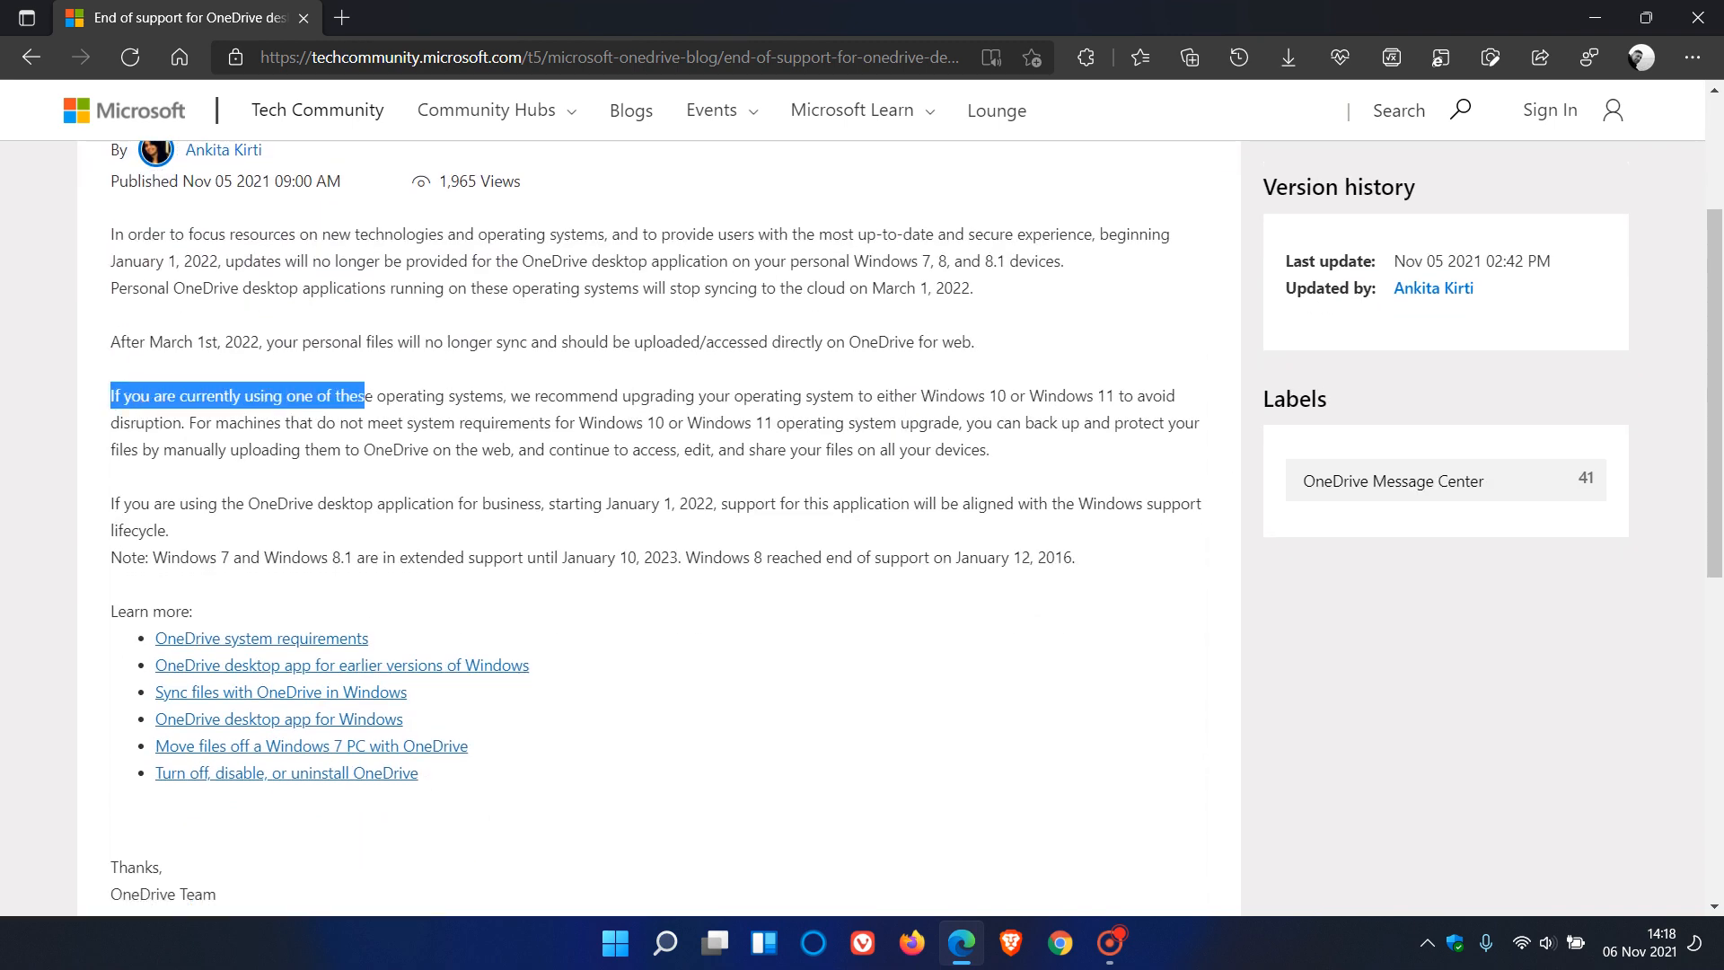
left_click_drag(363, 395, 618, 395)
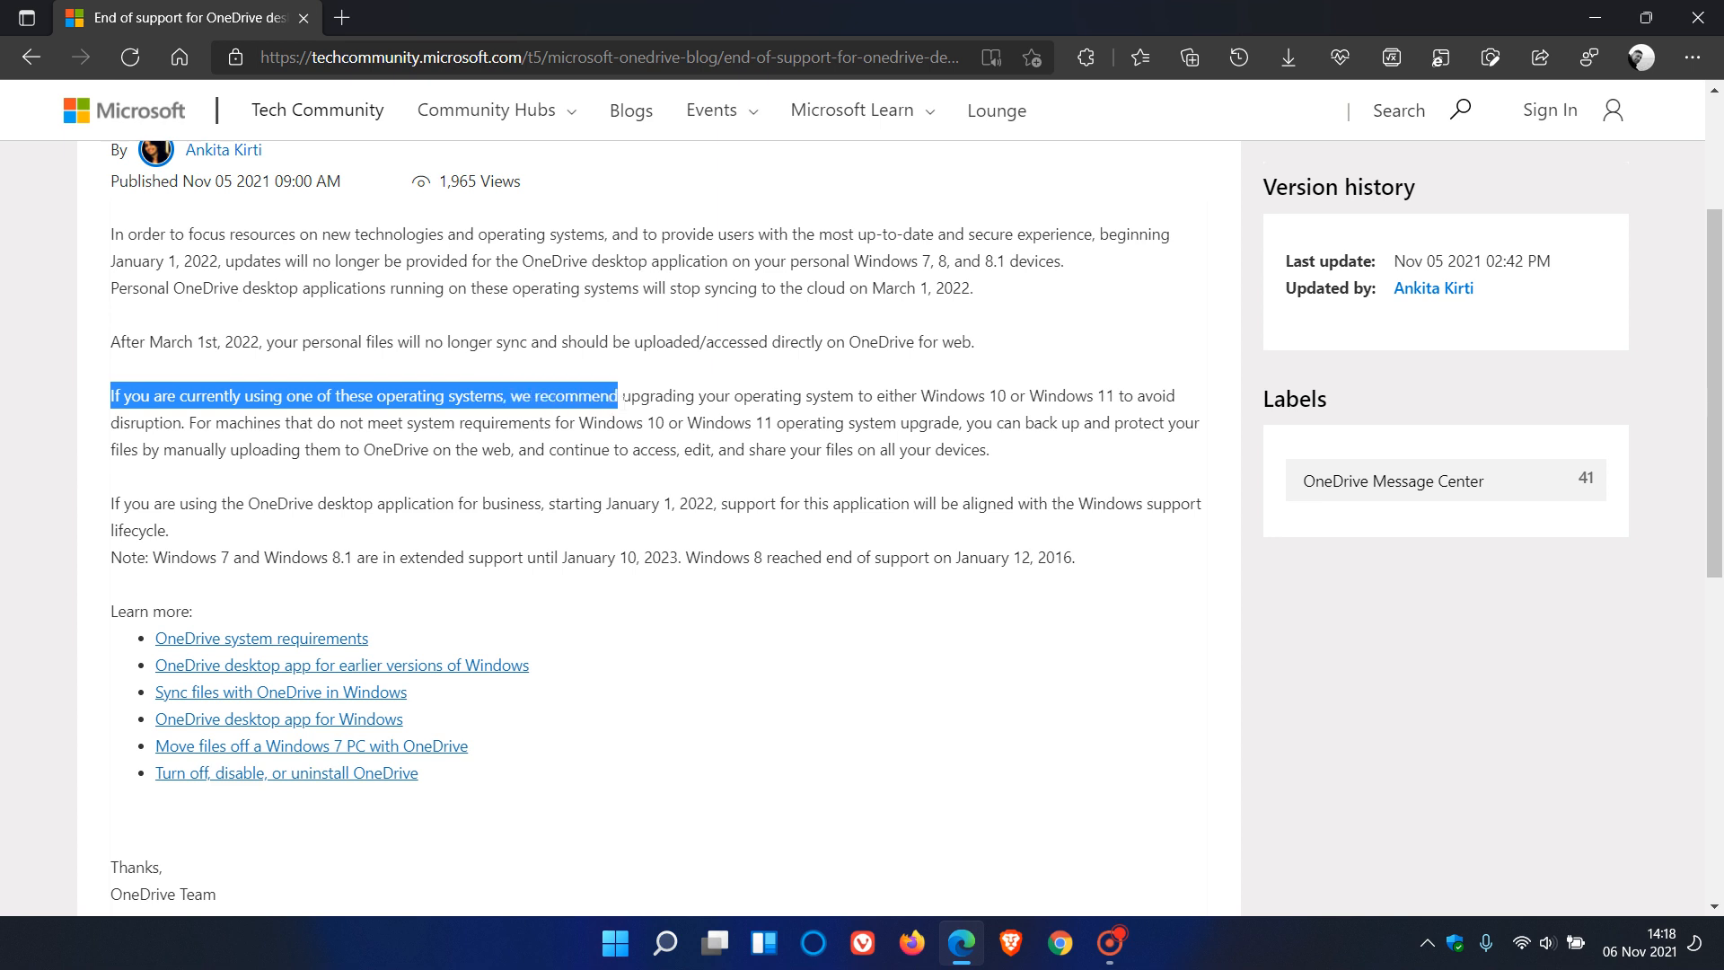
left_click_drag(618, 395, 913, 395)
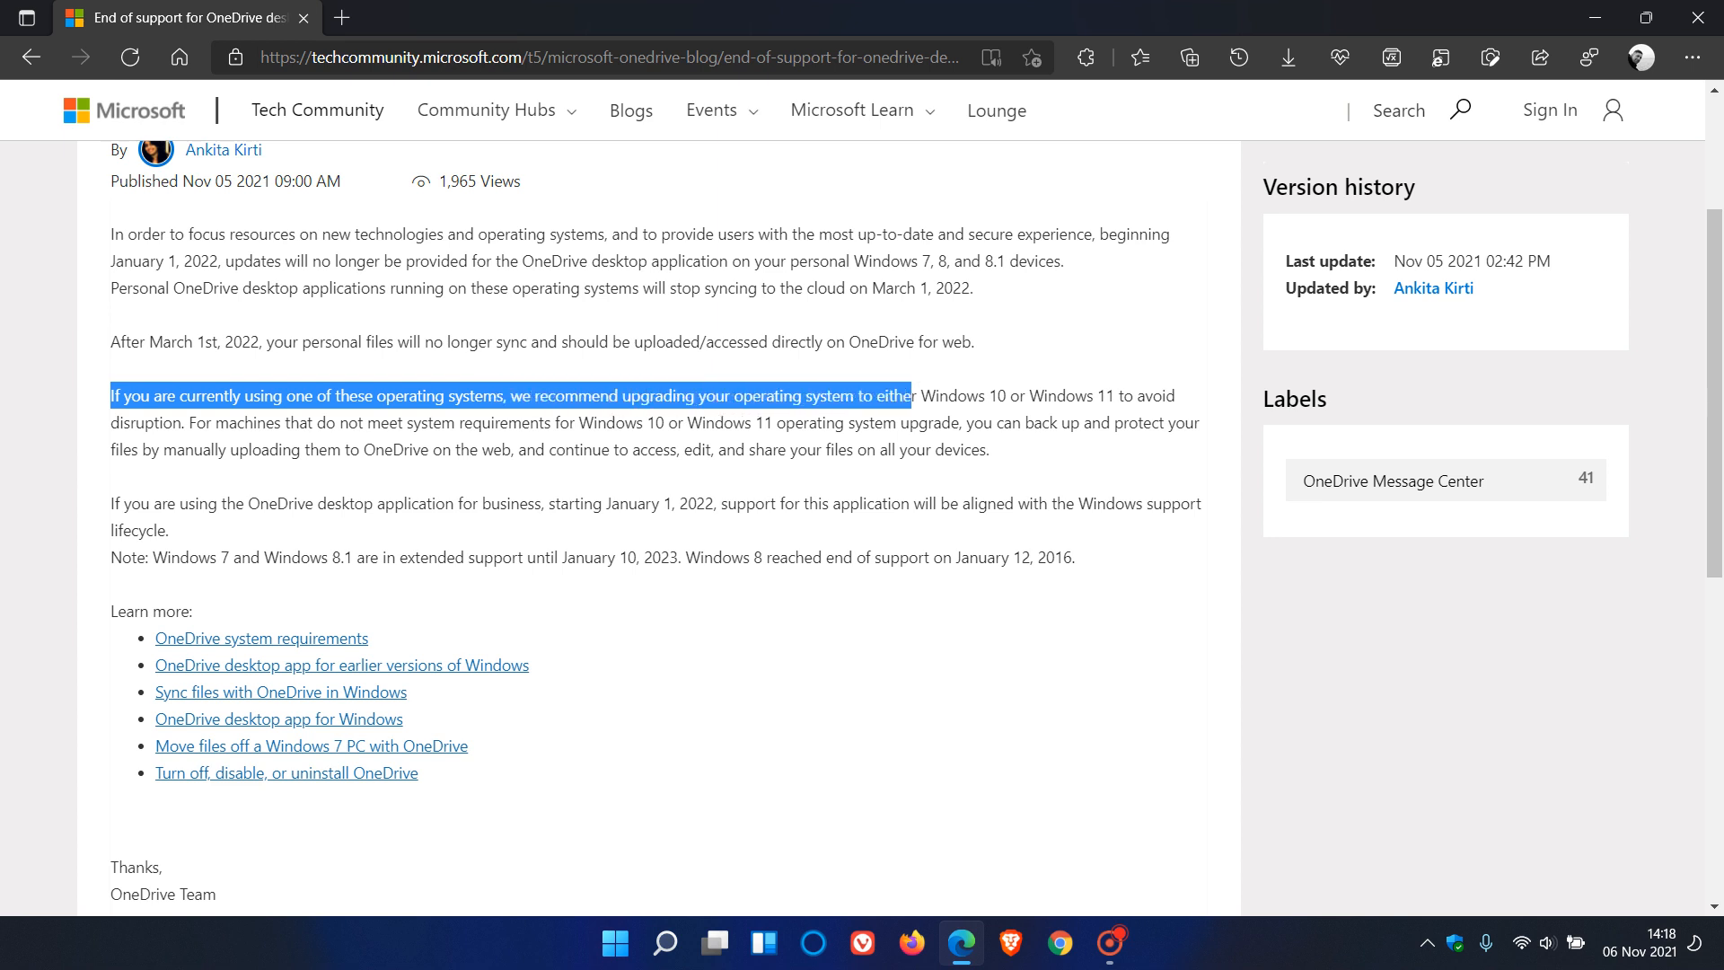
left_click_drag(912, 395, 1114, 395)
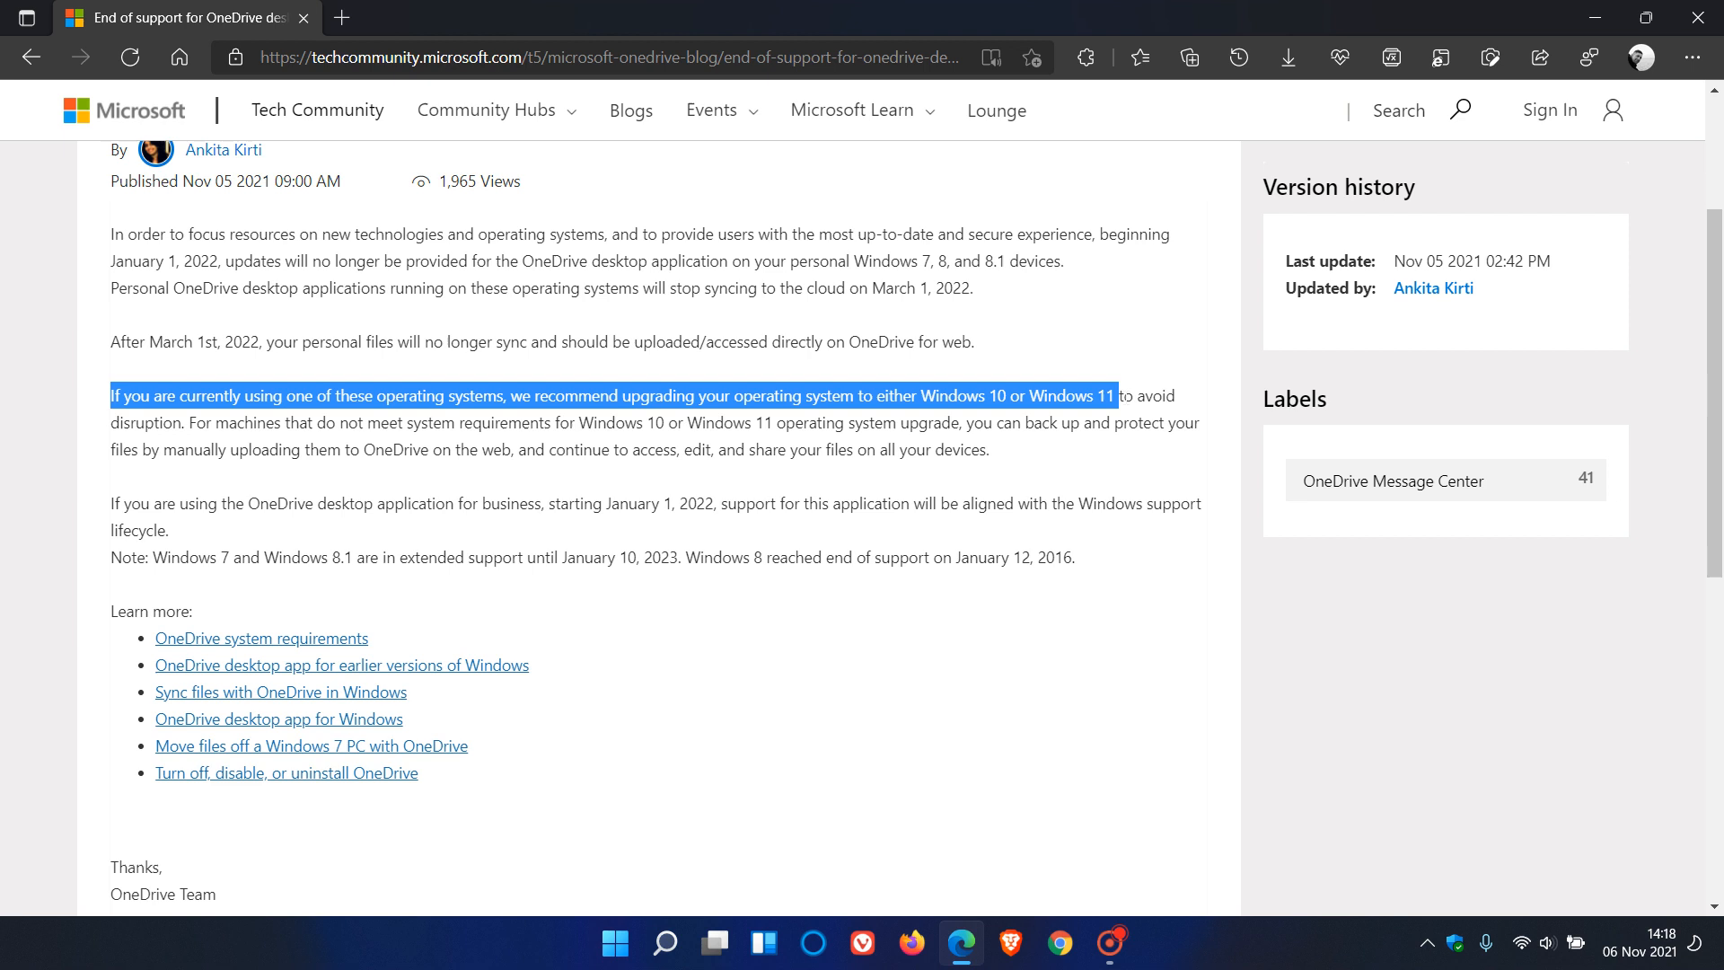
left_click_drag(1113, 395, 834, 422)
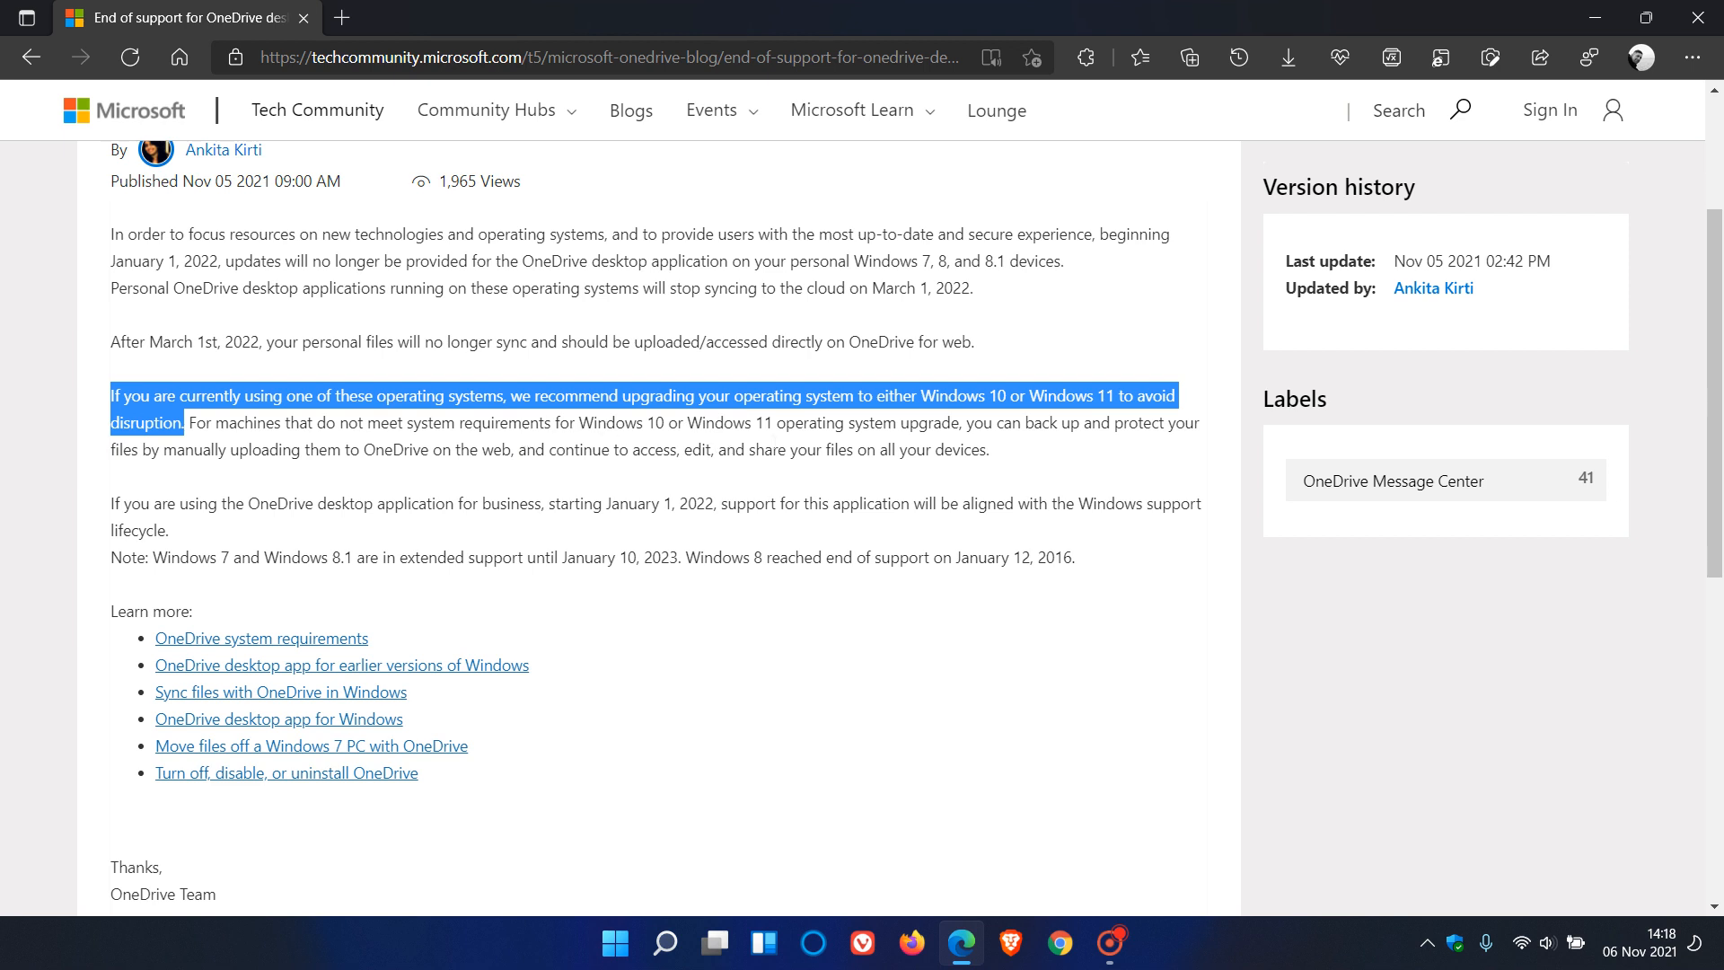
mouse_move(296, 480)
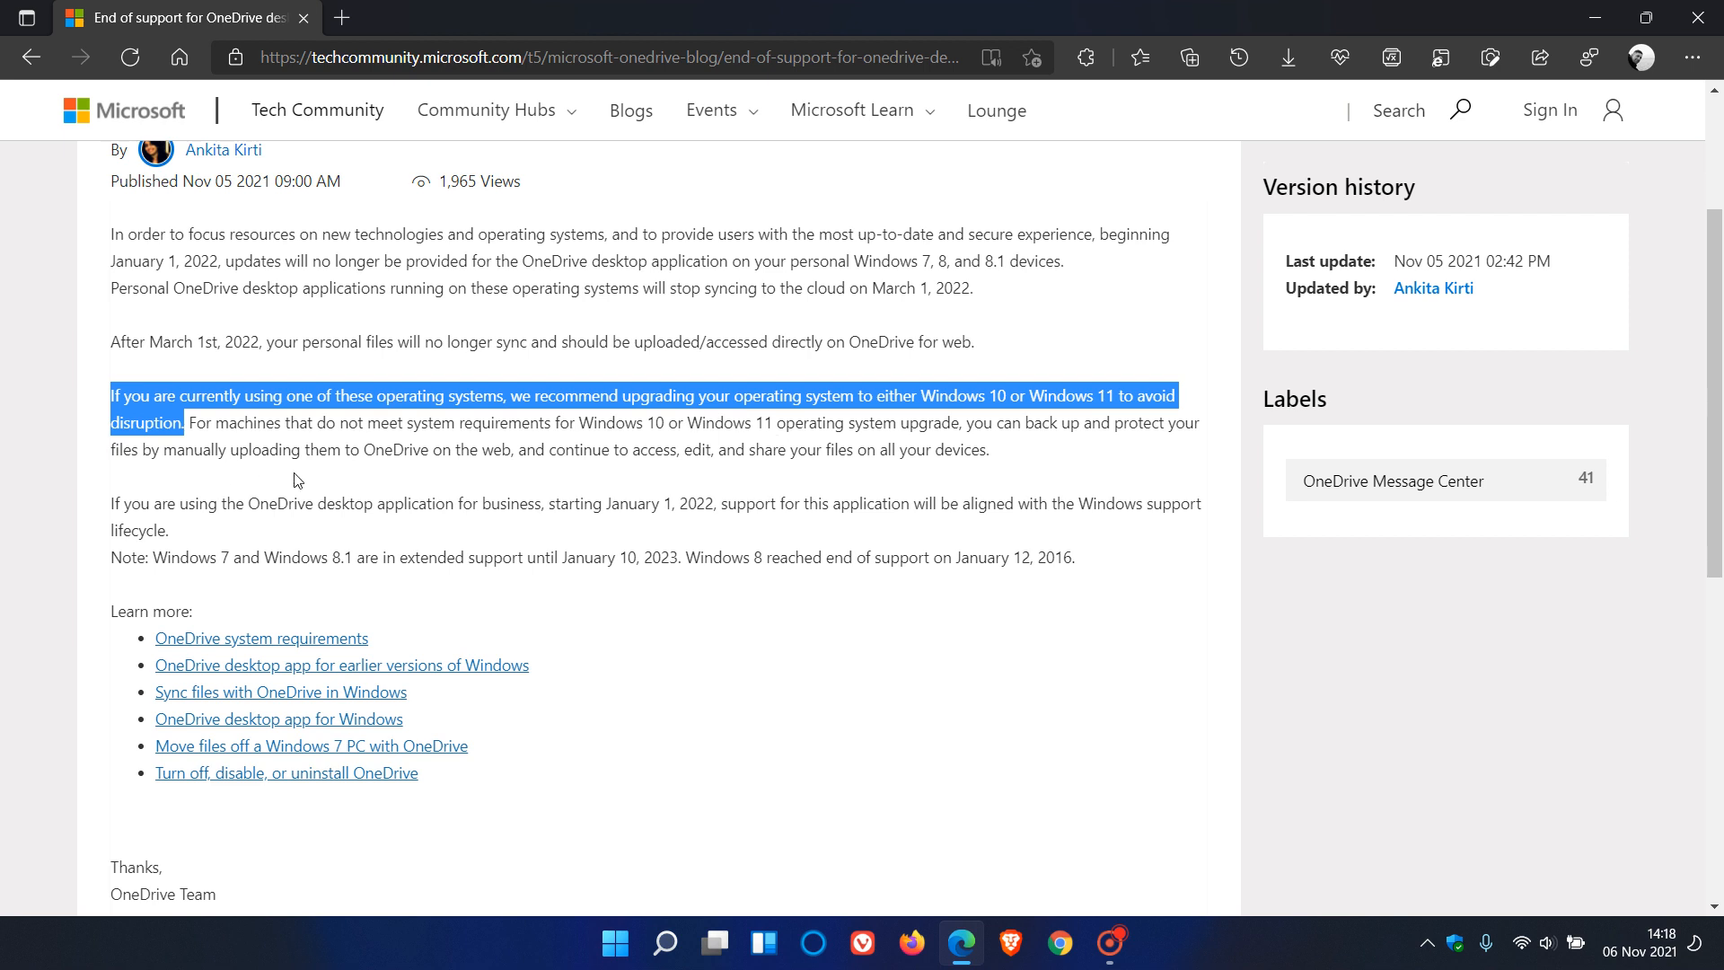
mouse_move(341, 498)
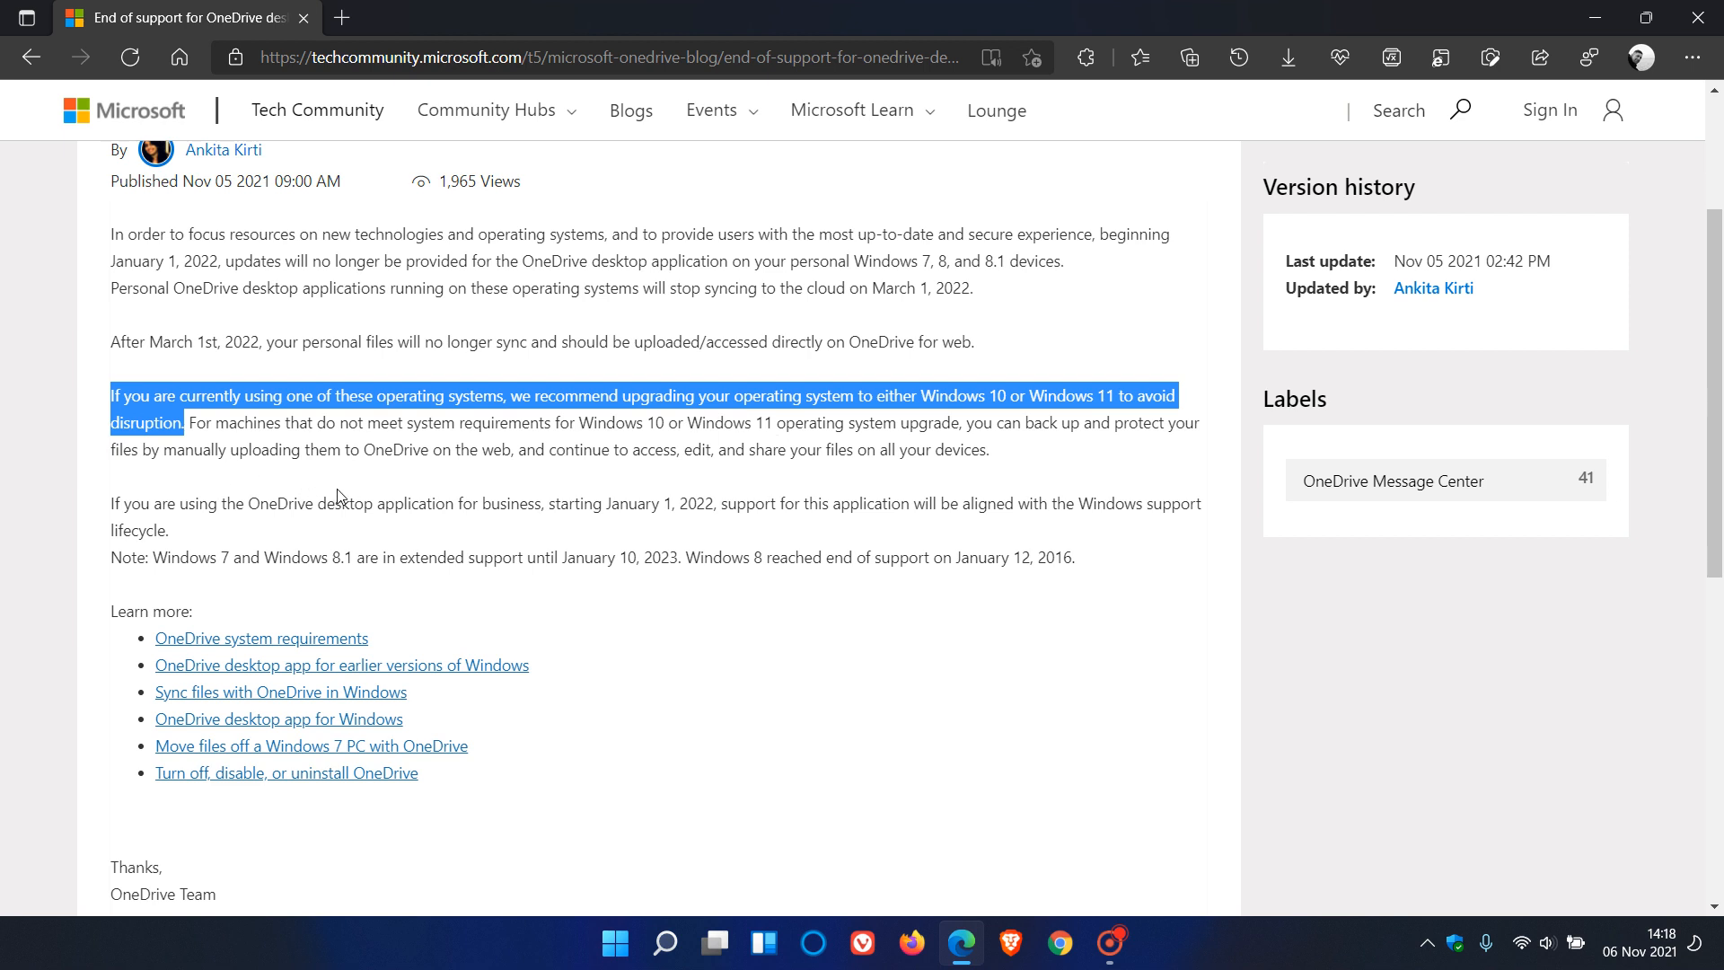
mouse_move(494, 478)
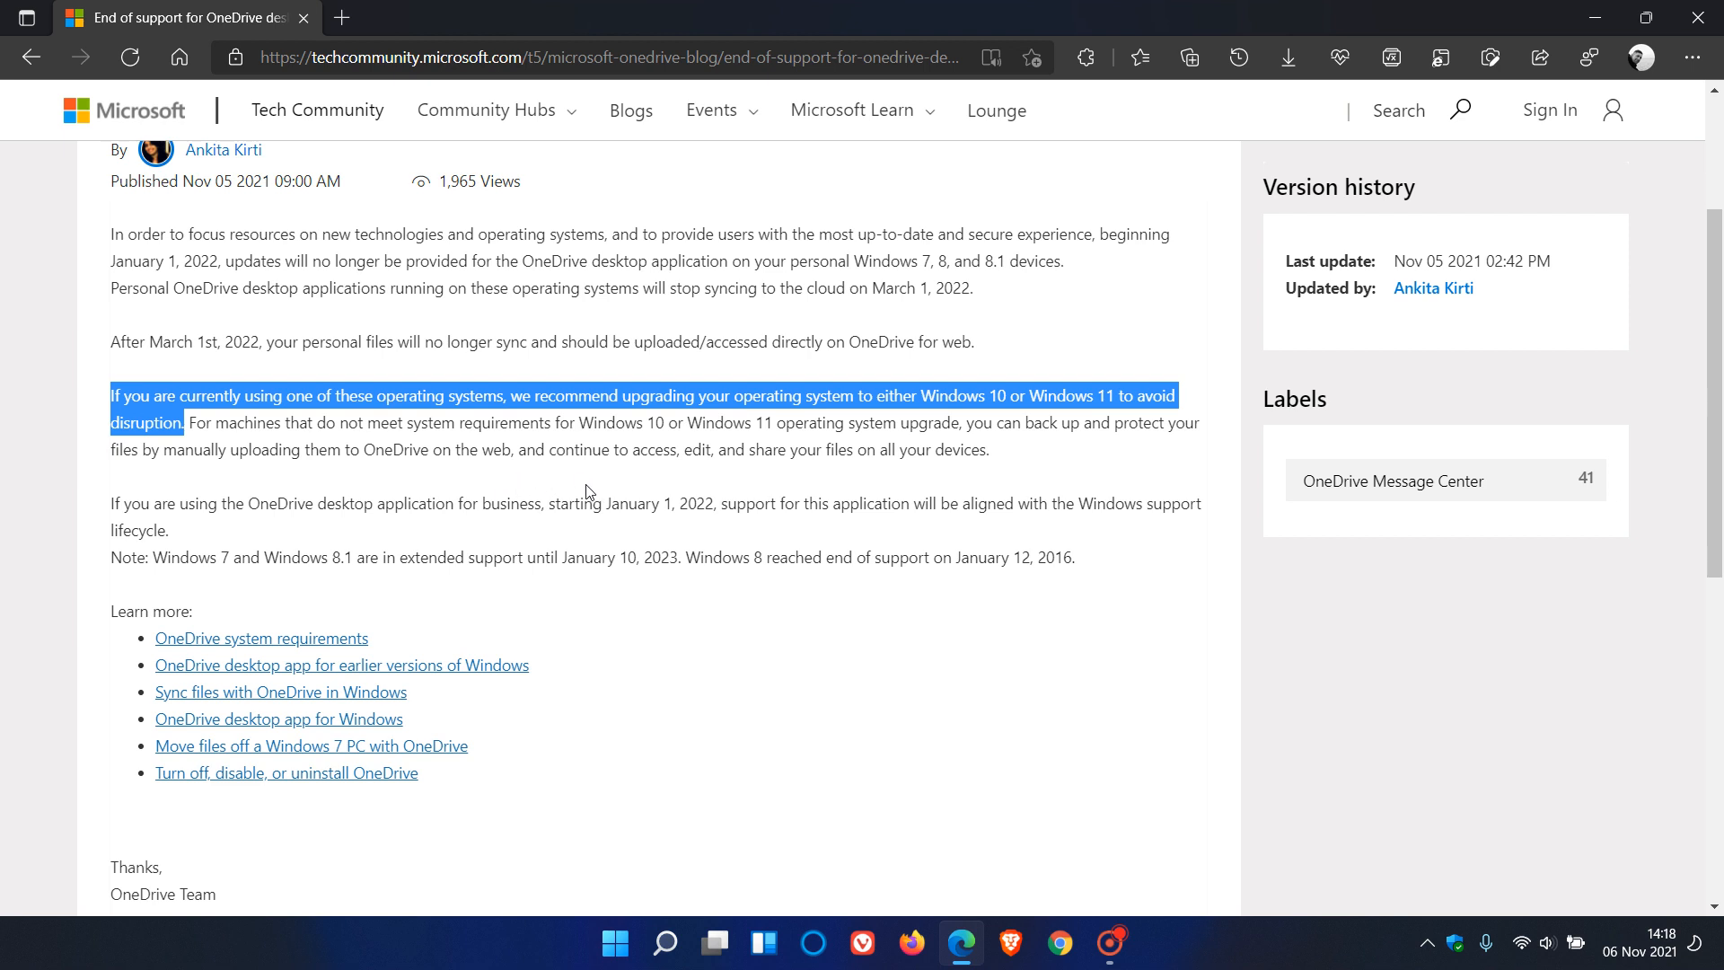
mouse_move(862, 485)
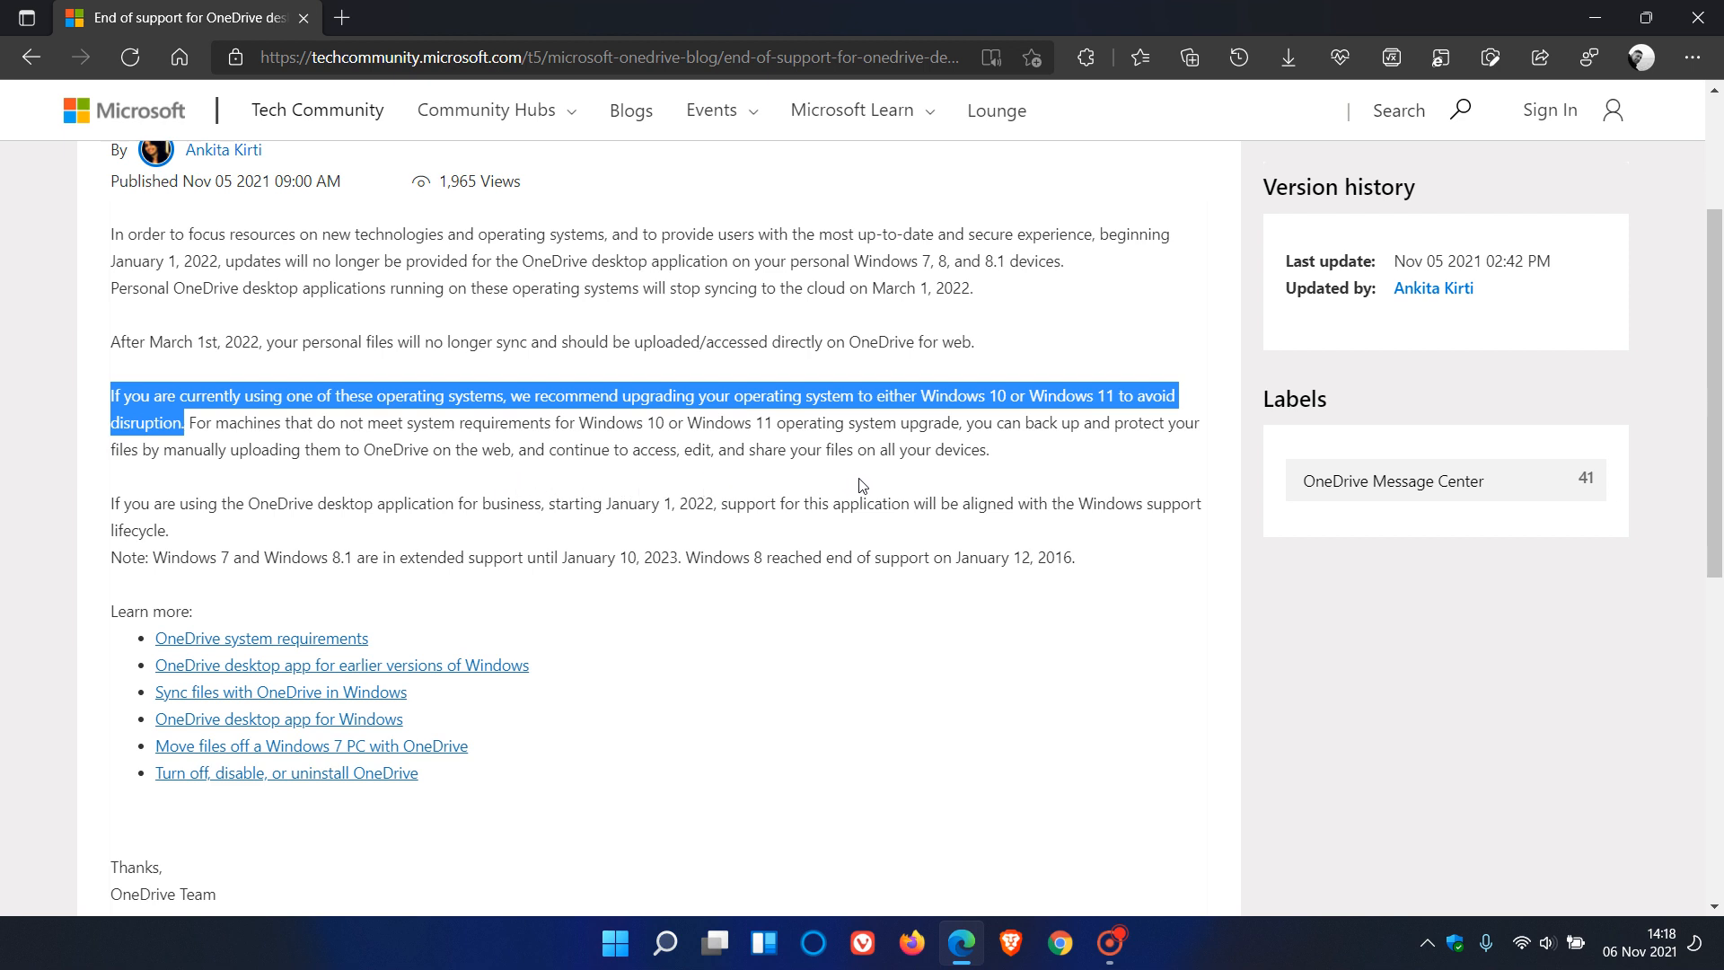
mouse_move(1002, 481)
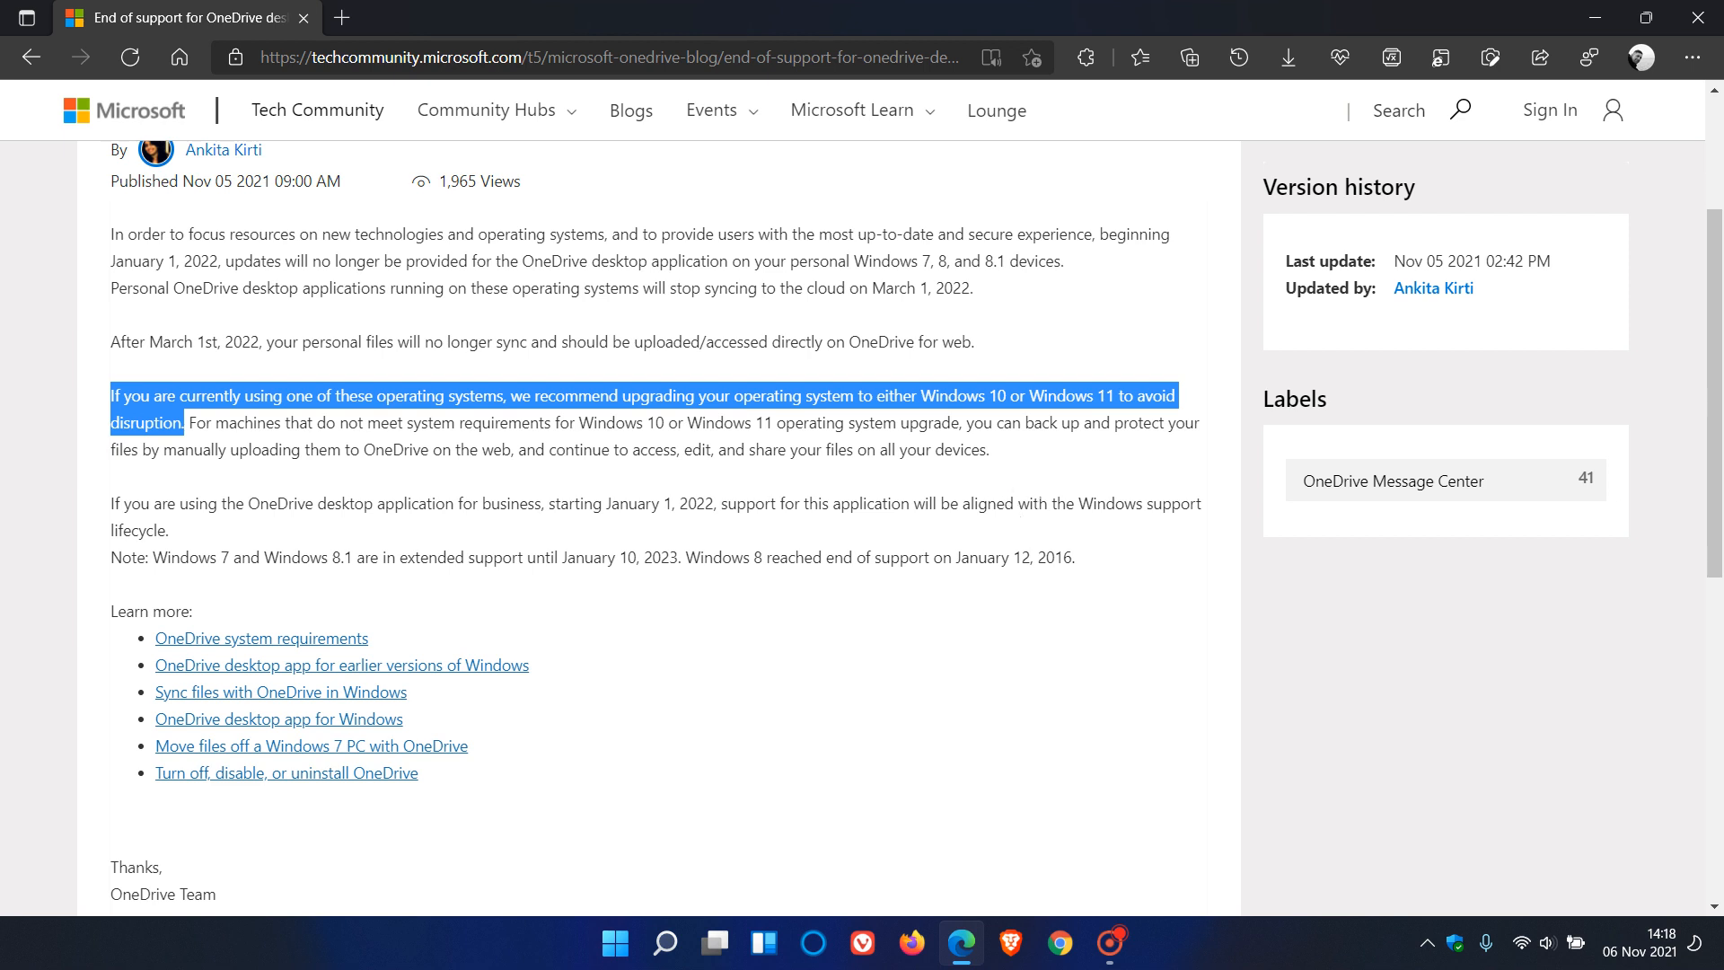
mouse_move(1106, 474)
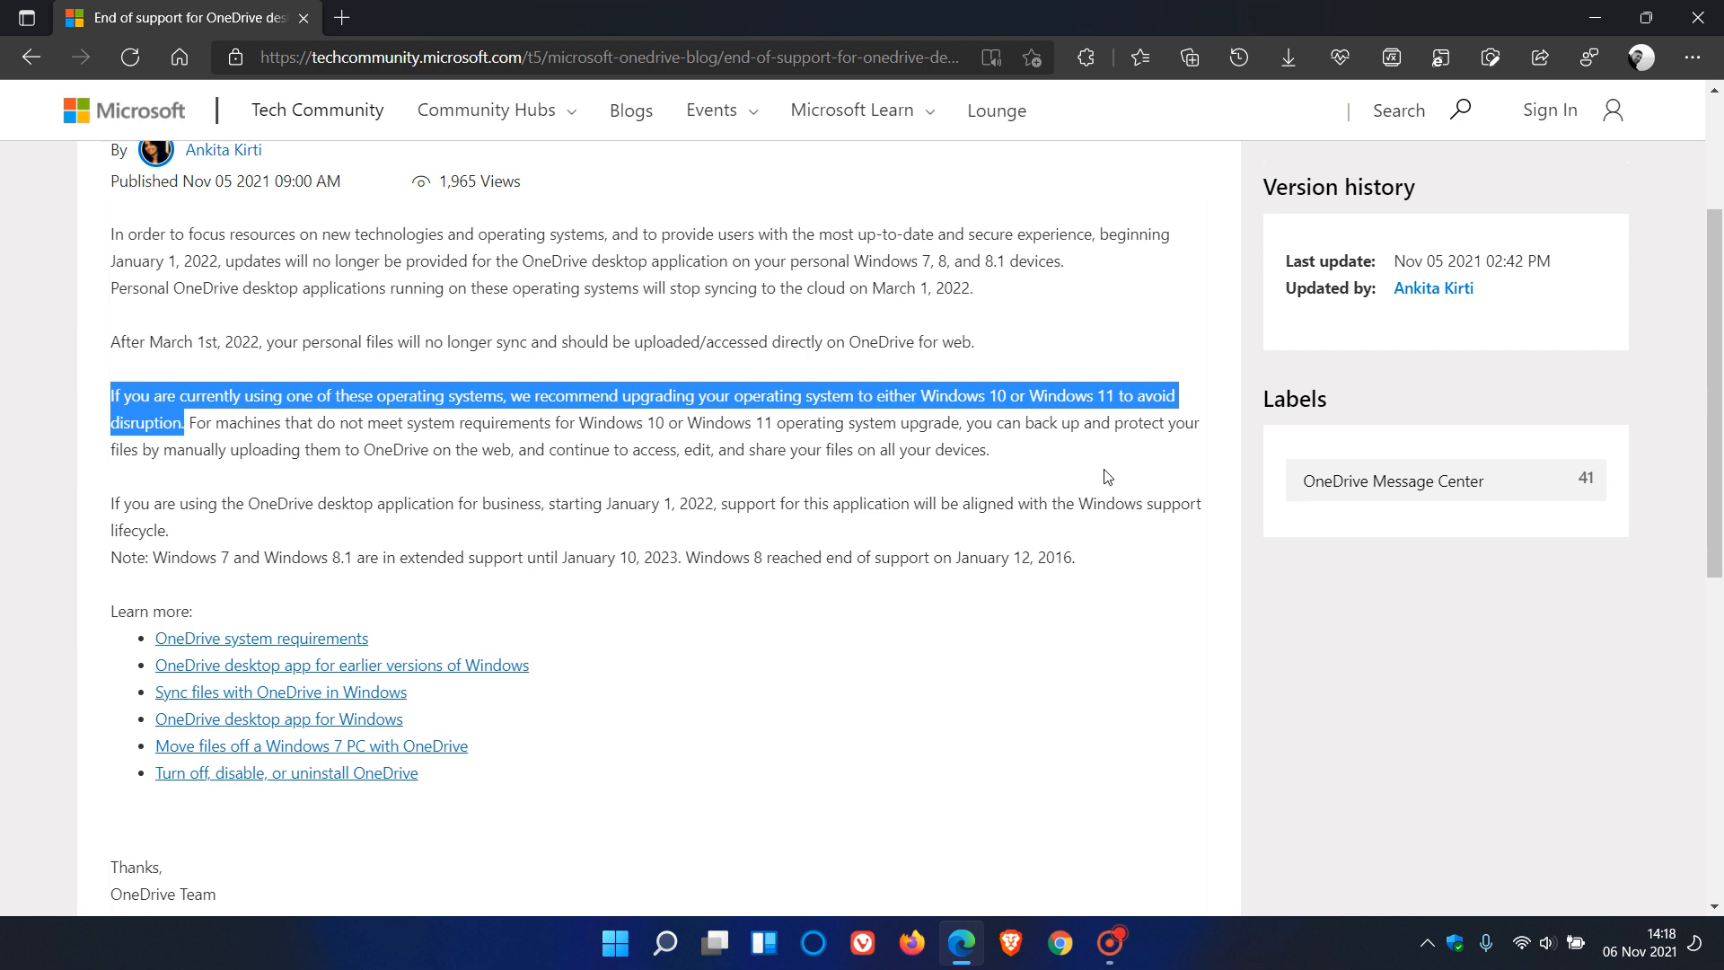
mouse_move(1115, 463)
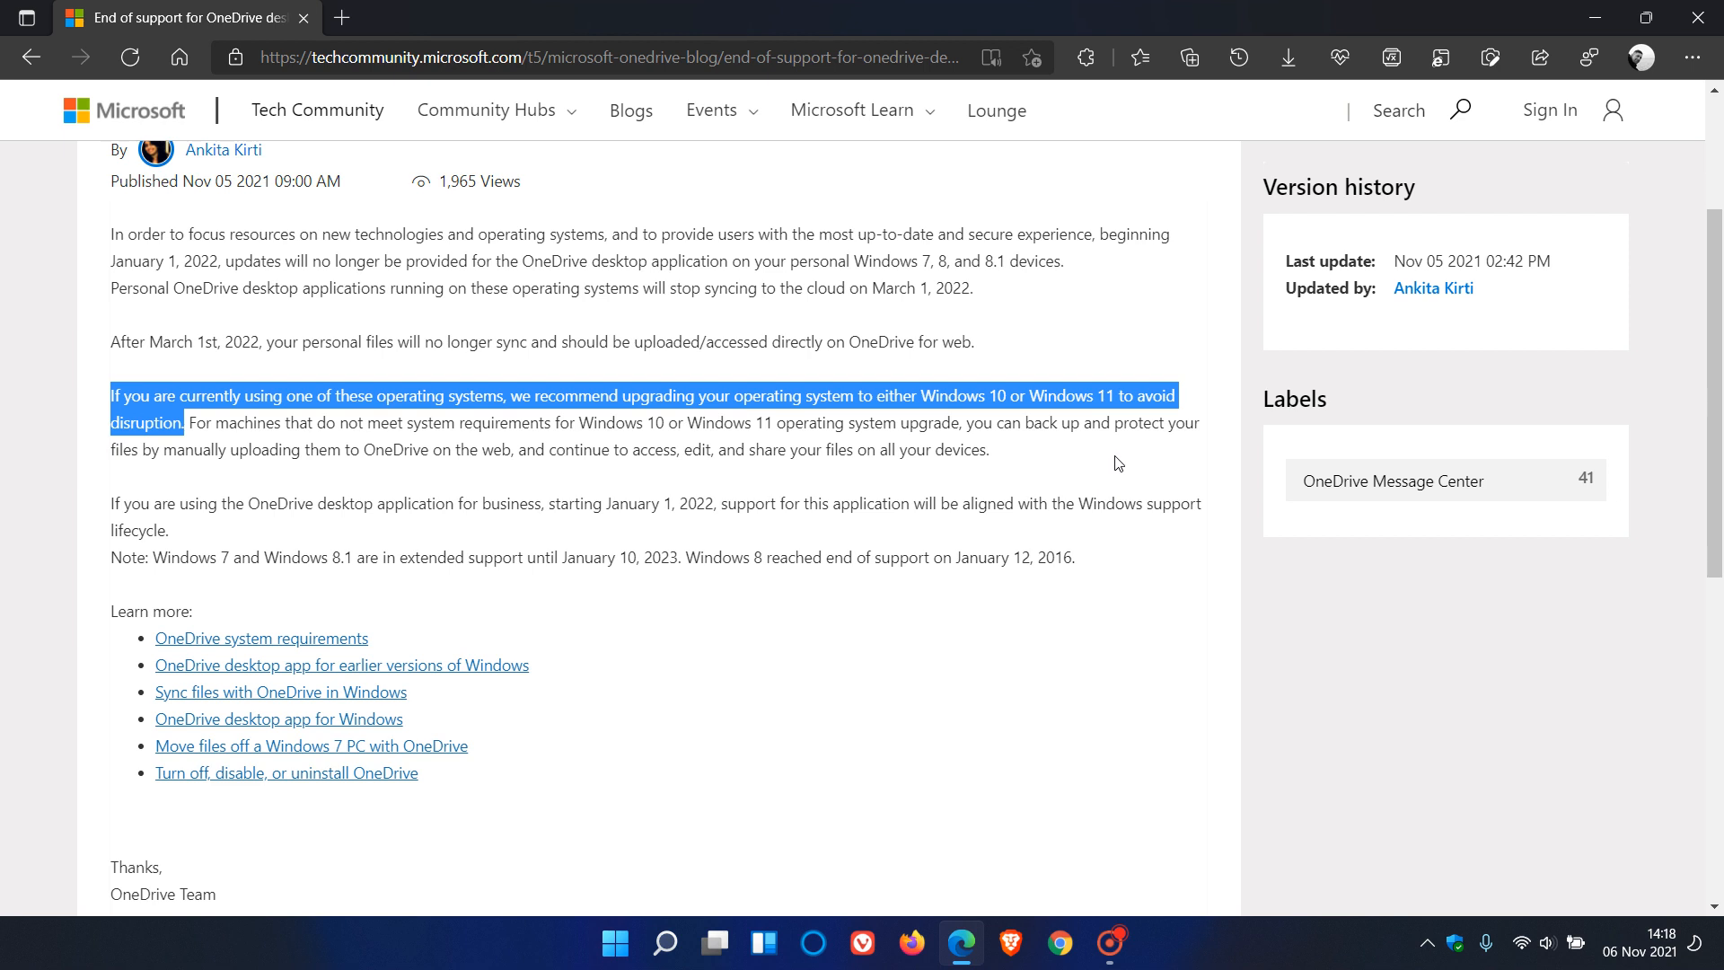
mouse_move(1121, 467)
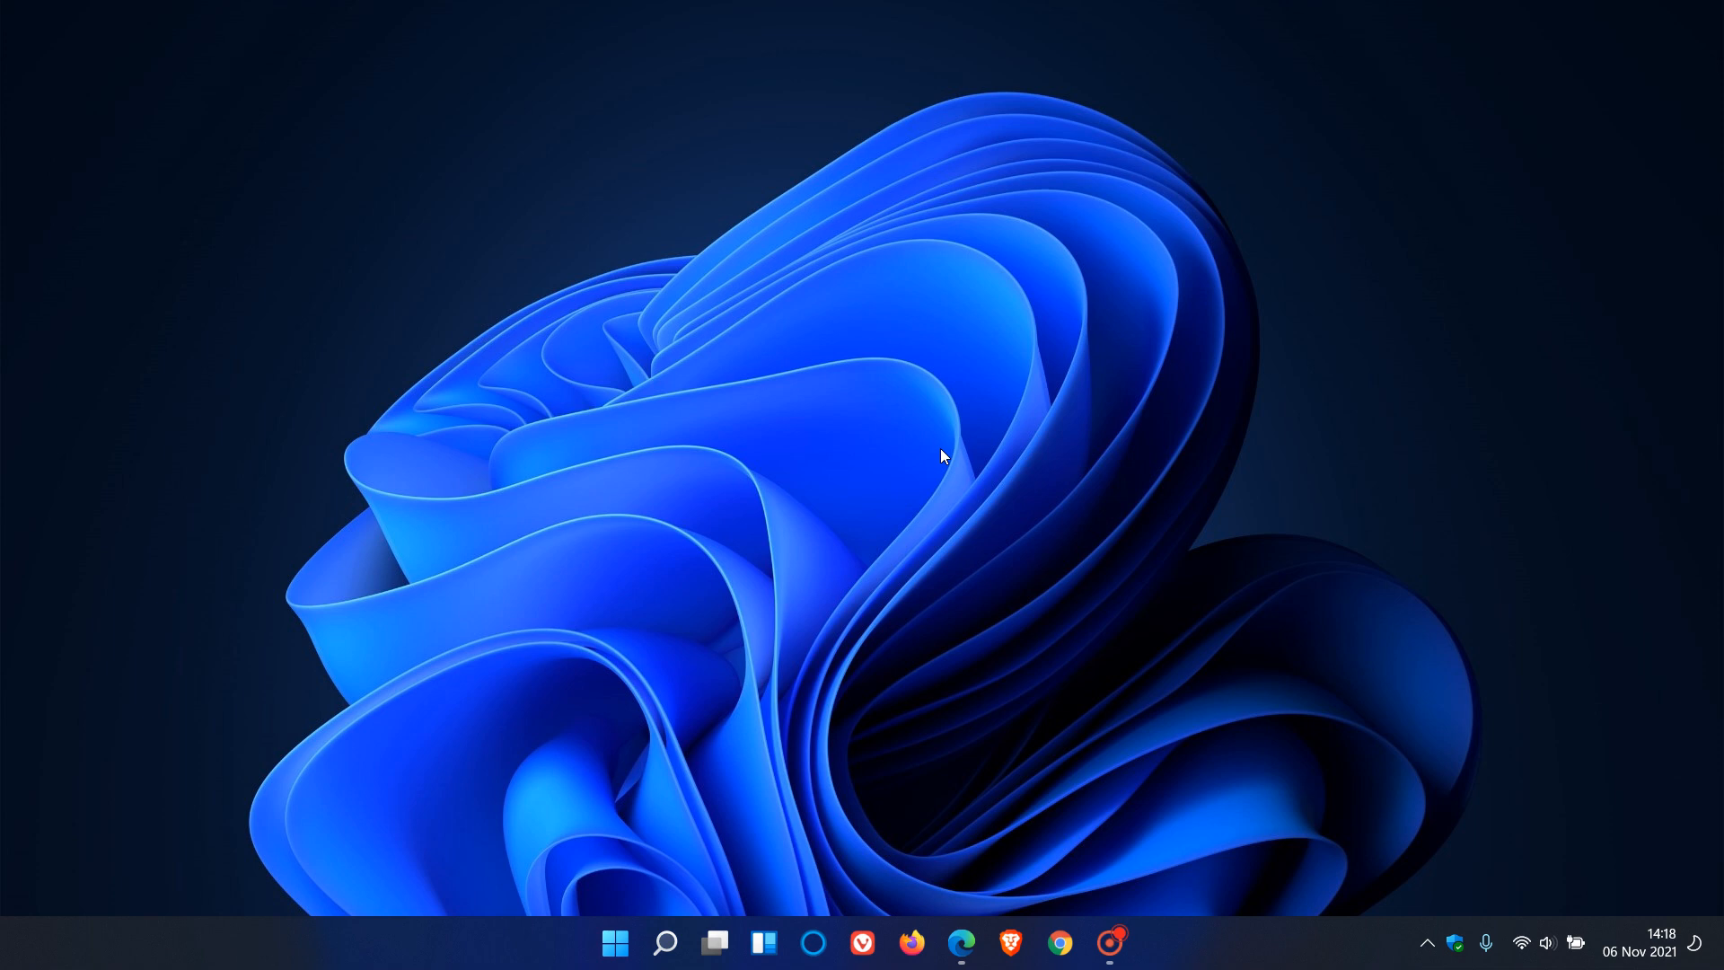
mouse_move(1006, 474)
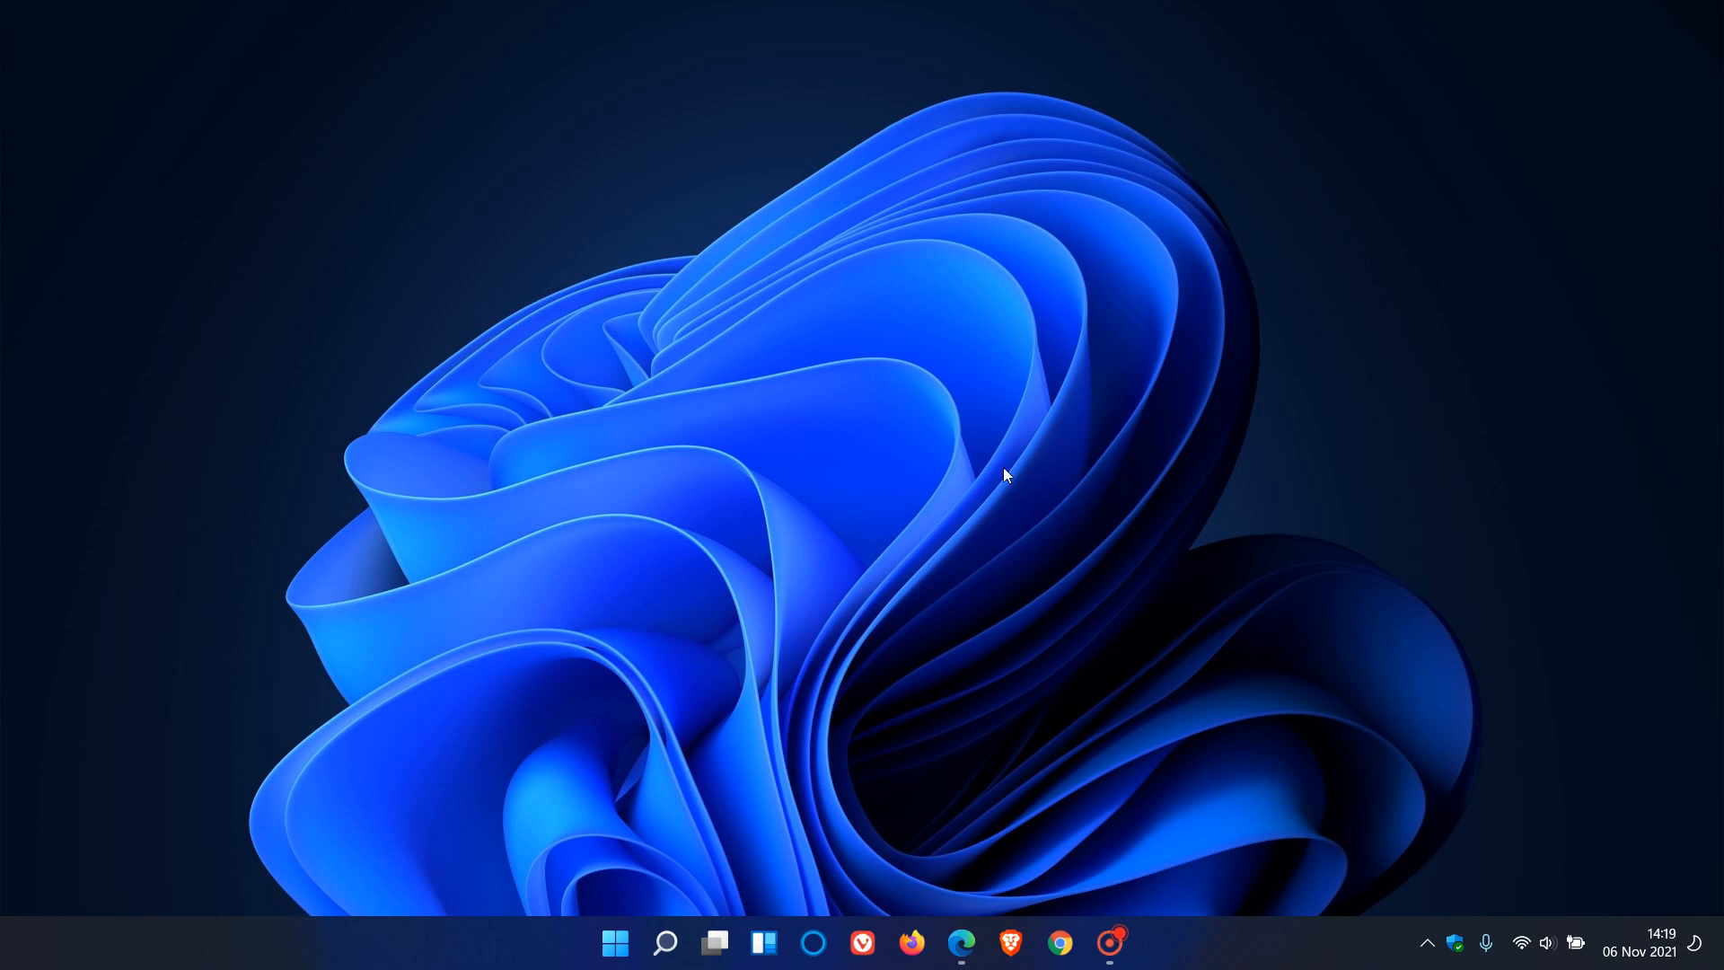